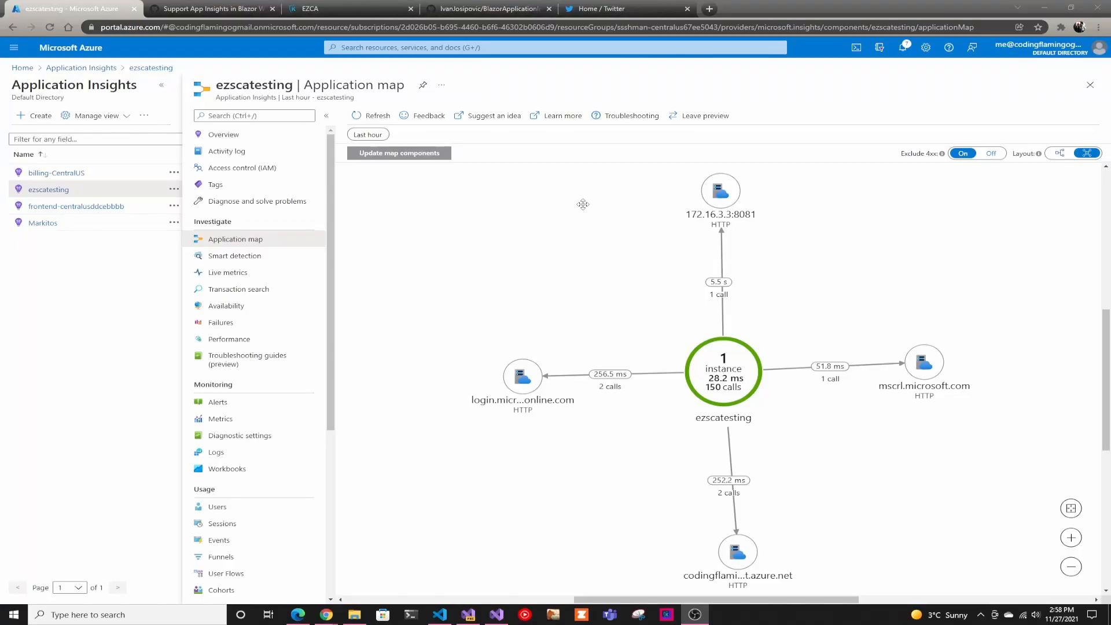
{"action": "mouse_move", "coordinate": [478, 301]}
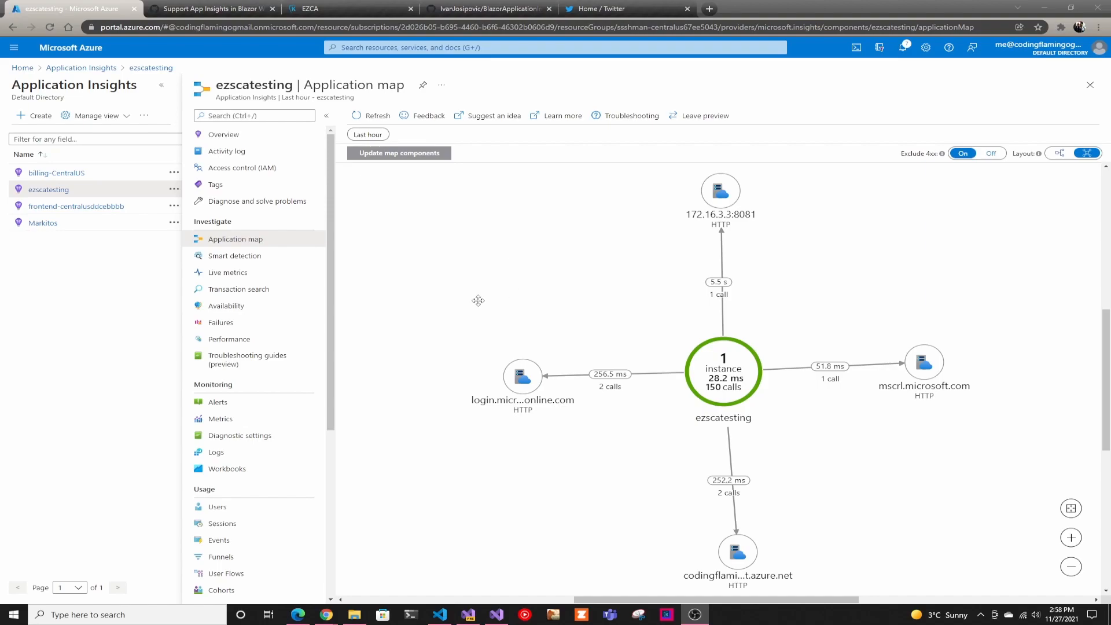
{"action": "mouse_move", "coordinate": [484, 295]}
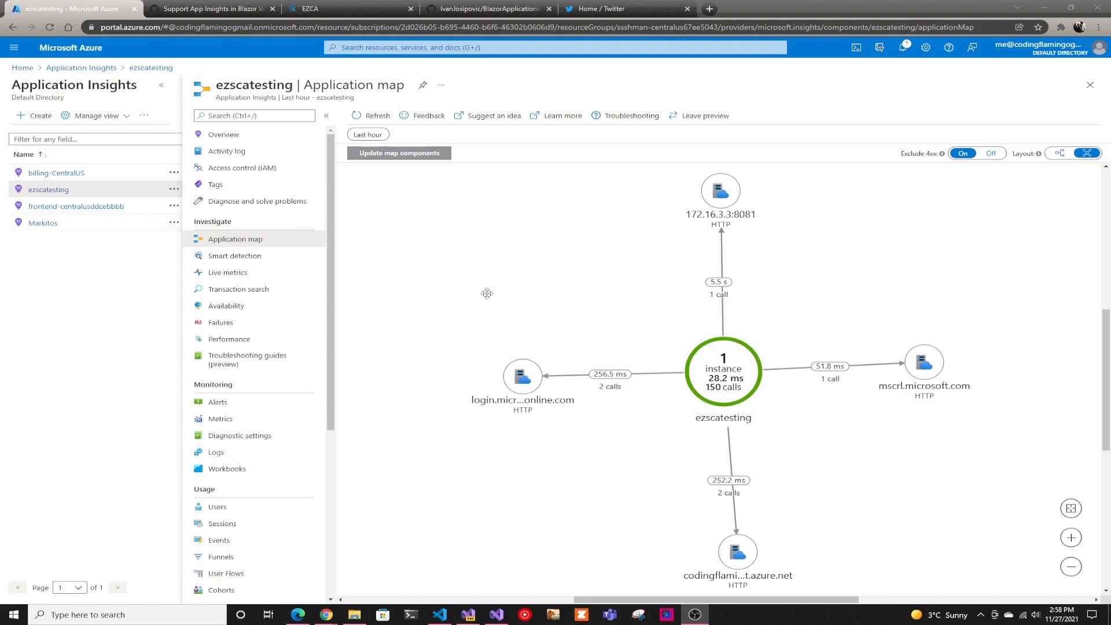
{"action": "mouse_move", "coordinate": [471, 322]}
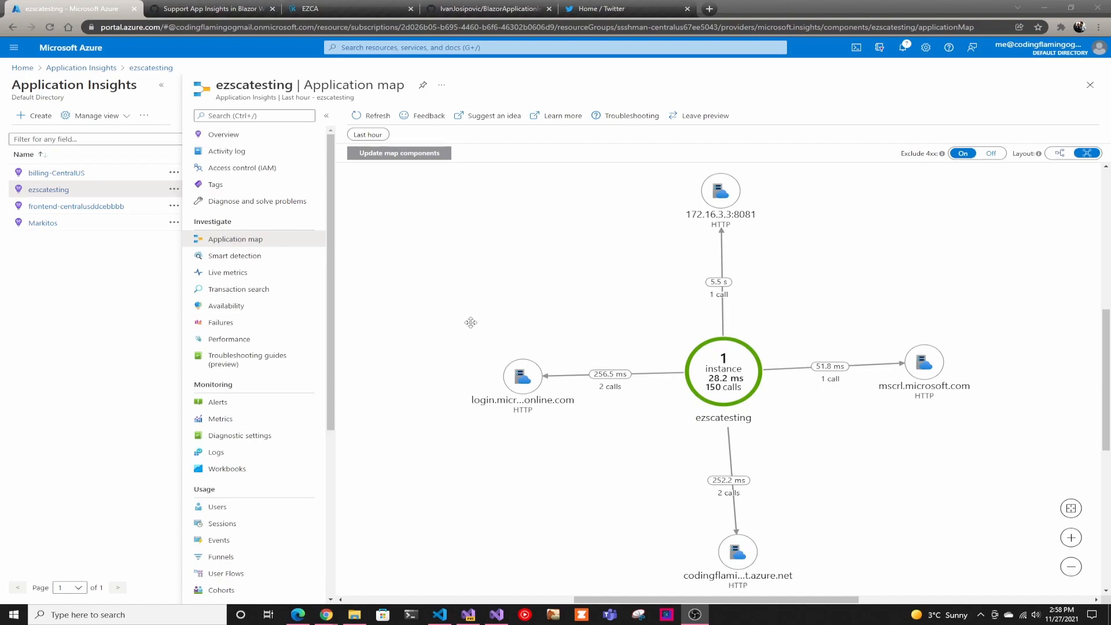
{"action": "mouse_move", "coordinate": [484, 331]}
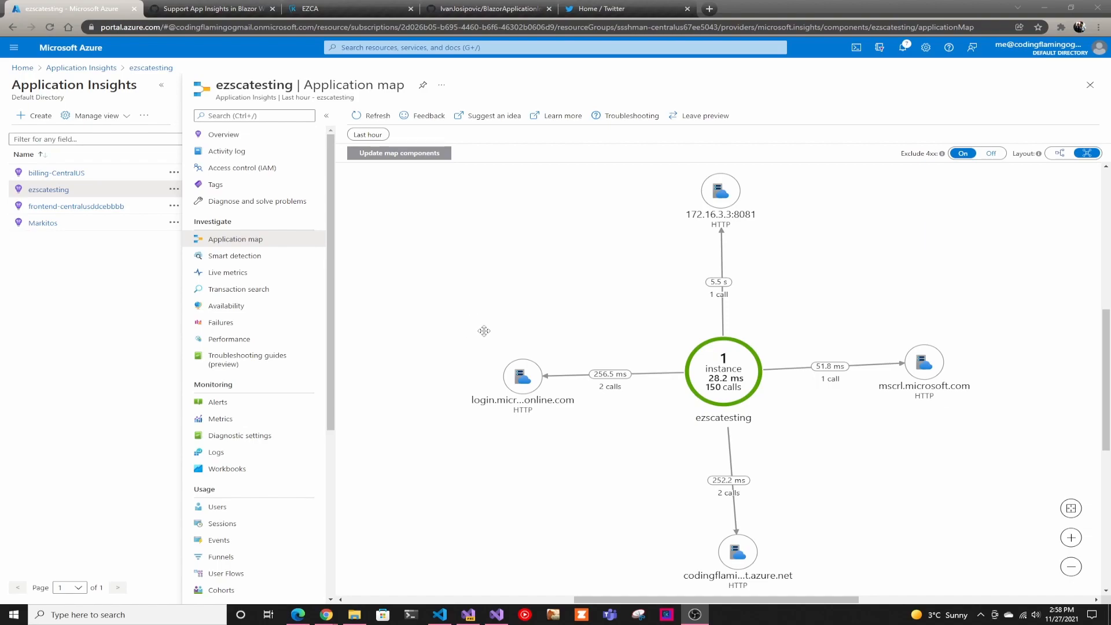
{"action": "mouse_move", "coordinate": [491, 319]}
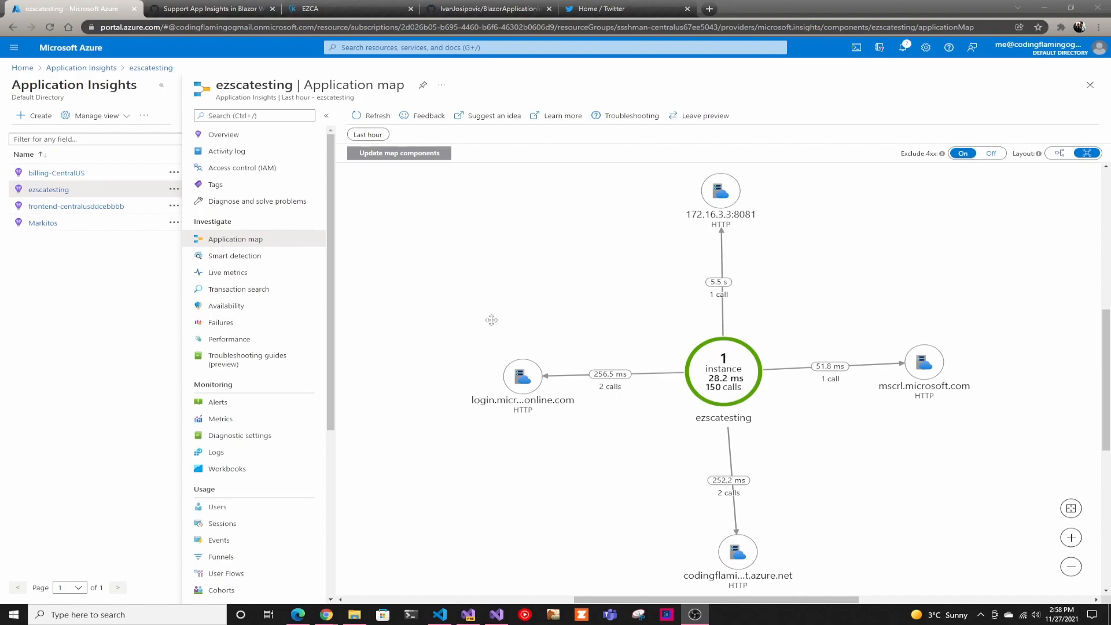
Bring up the 'Support App Insights in Blazor WASM Client Side' issue and read through its comments
{"action": "left_click", "coordinate": [209, 8]}
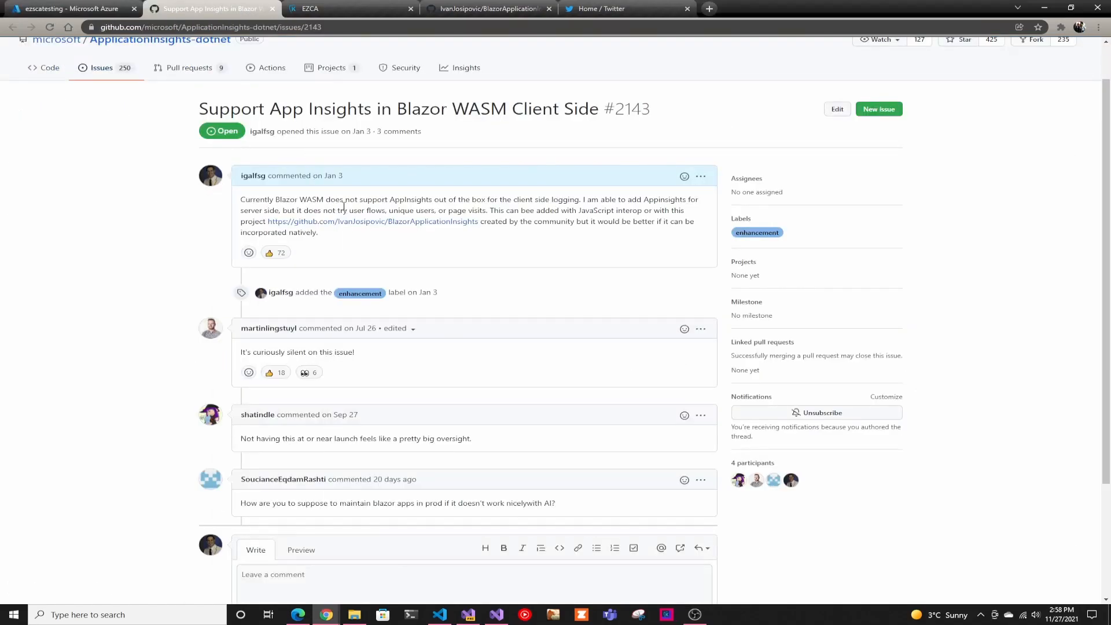
{"action": "mouse_move", "coordinate": [349, 195]}
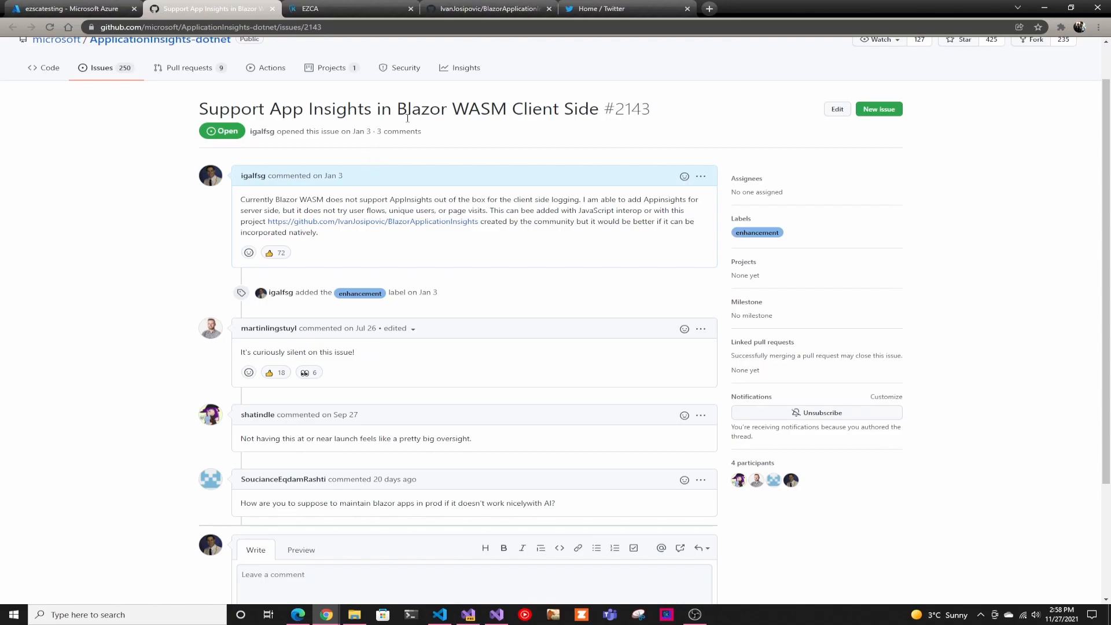
{"action": "scroll", "scroll_direction": "down", "scroll_amount": 3}
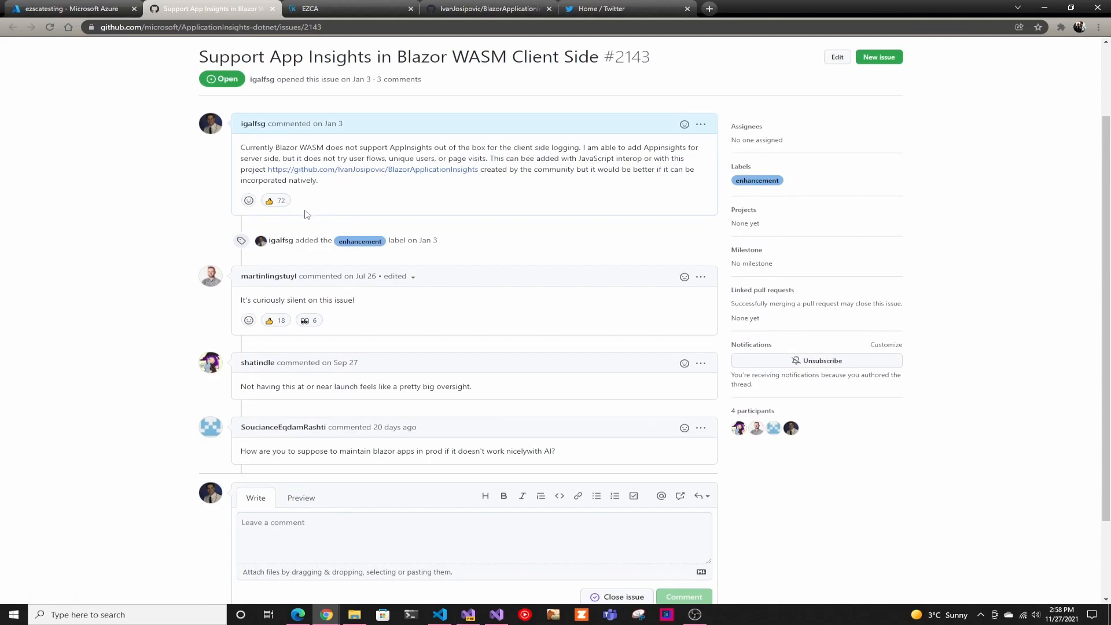
{"action": "mouse_move", "coordinate": [320, 206]}
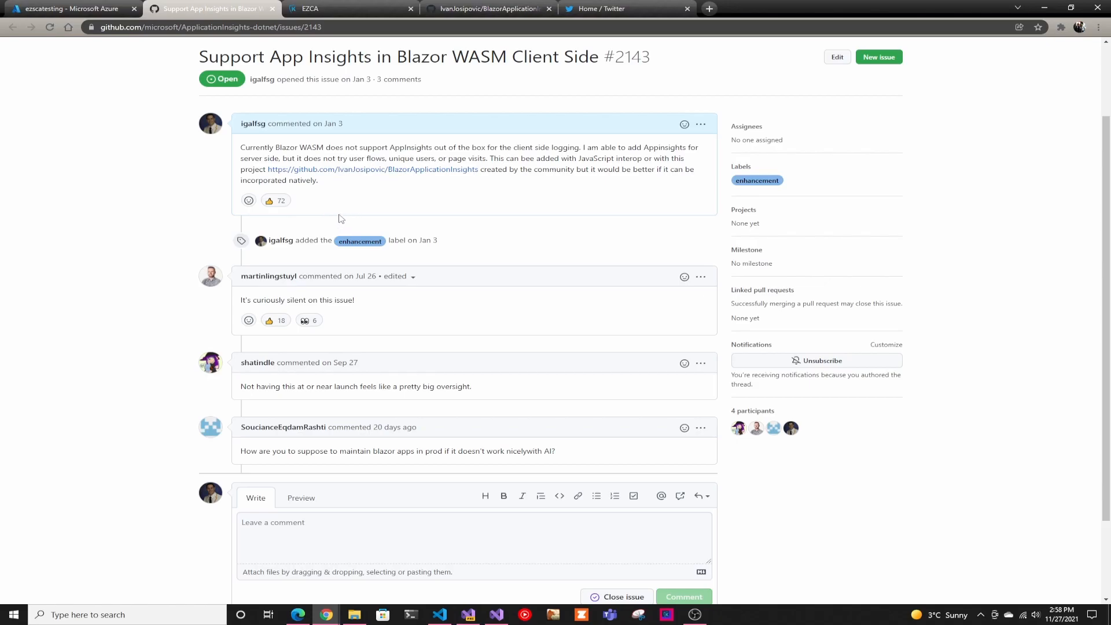
{"action": "mouse_move", "coordinate": [338, 206]}
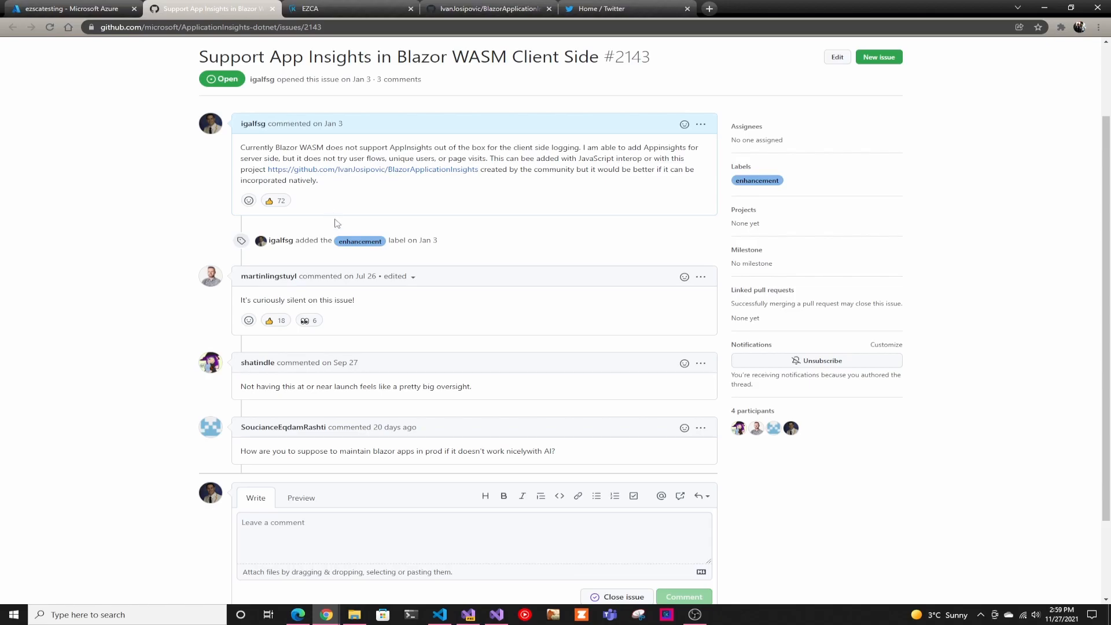
{"action": "mouse_move", "coordinate": [360, 315]}
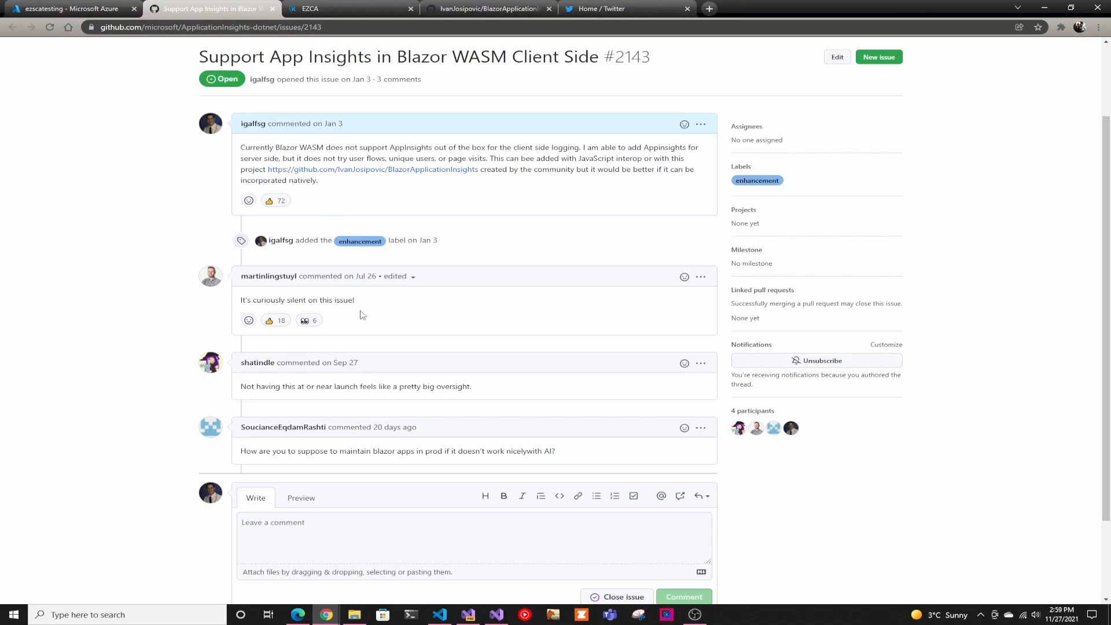
{"action": "mouse_move", "coordinate": [358, 314]}
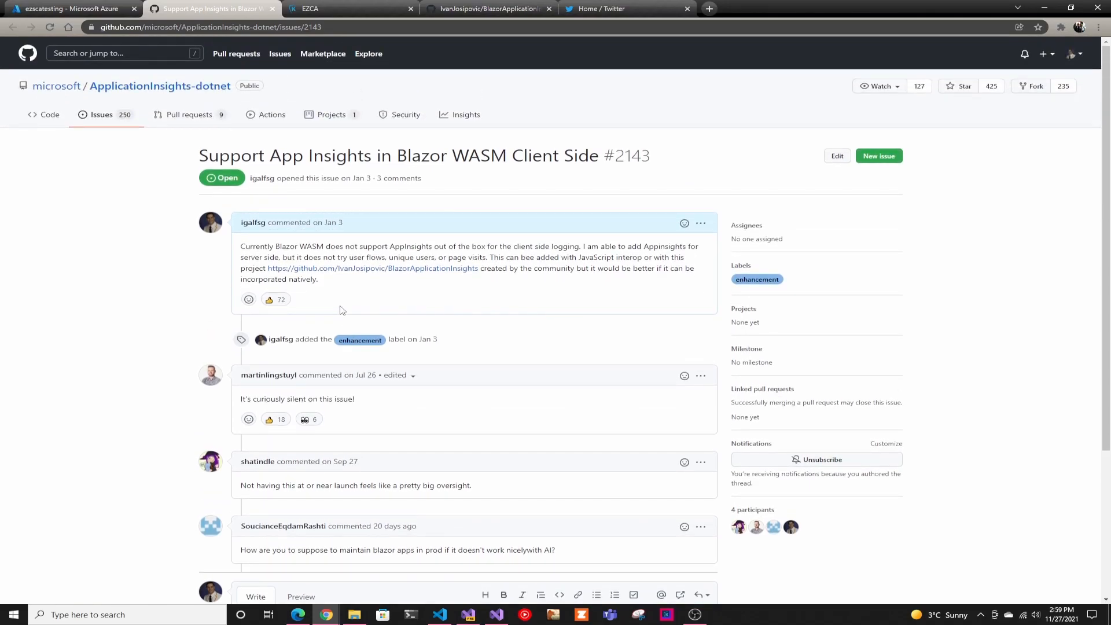
{"action": "mouse_move", "coordinate": [347, 308]}
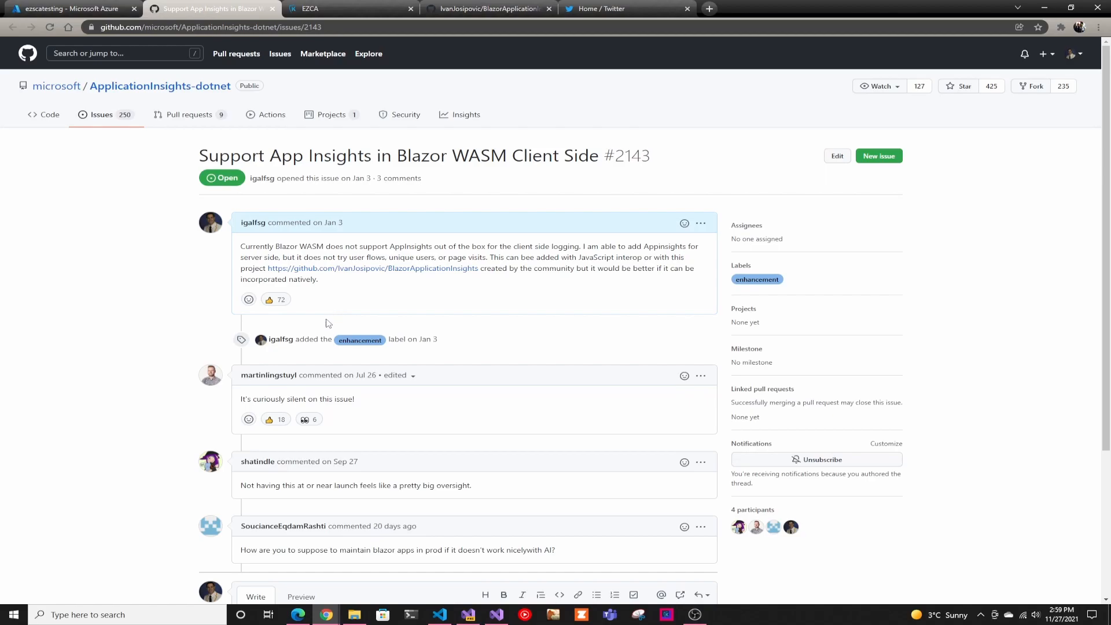
{"action": "mouse_move", "coordinate": [338, 303]}
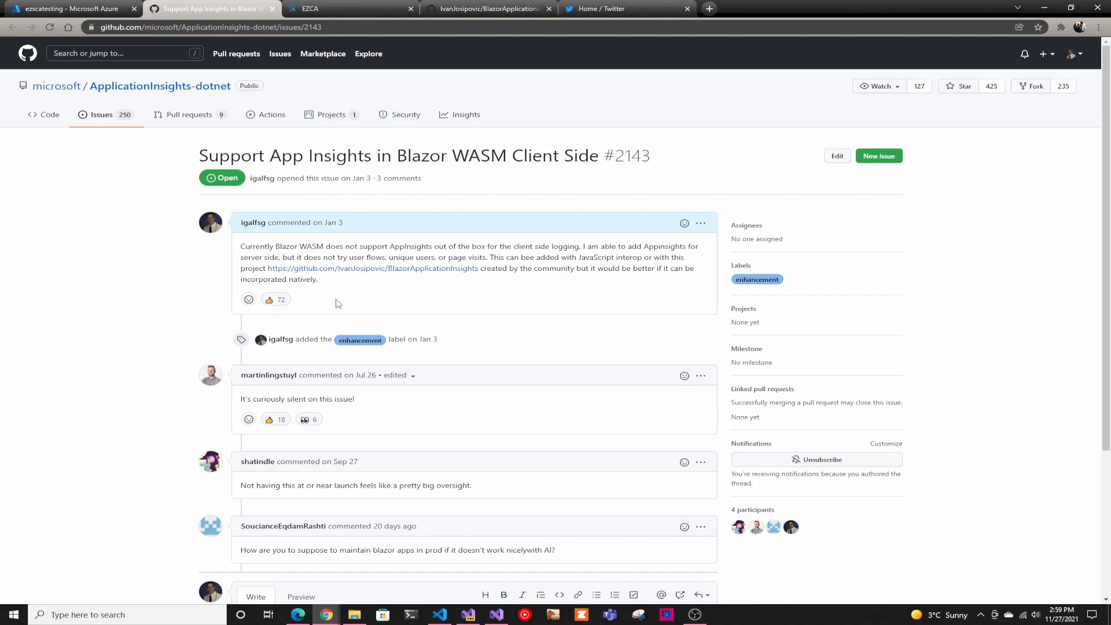
Return to the Azure portal showing the ezscatesting Application Insights application map
{"action": "left_click", "coordinate": [67, 9]}
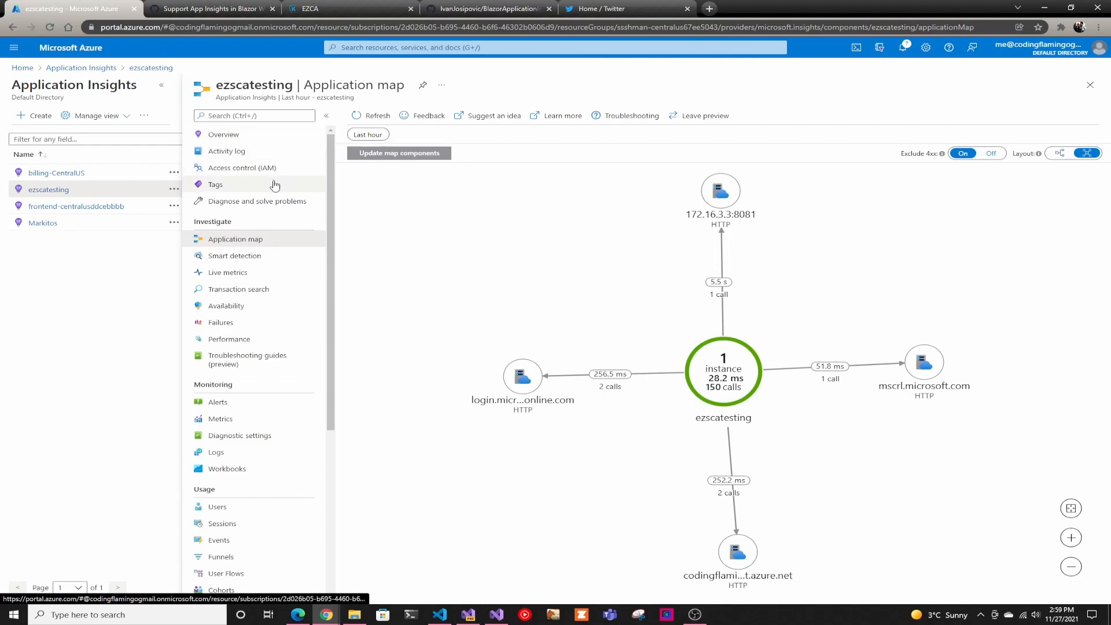
{"action": "mouse_move", "coordinate": [259, 205]}
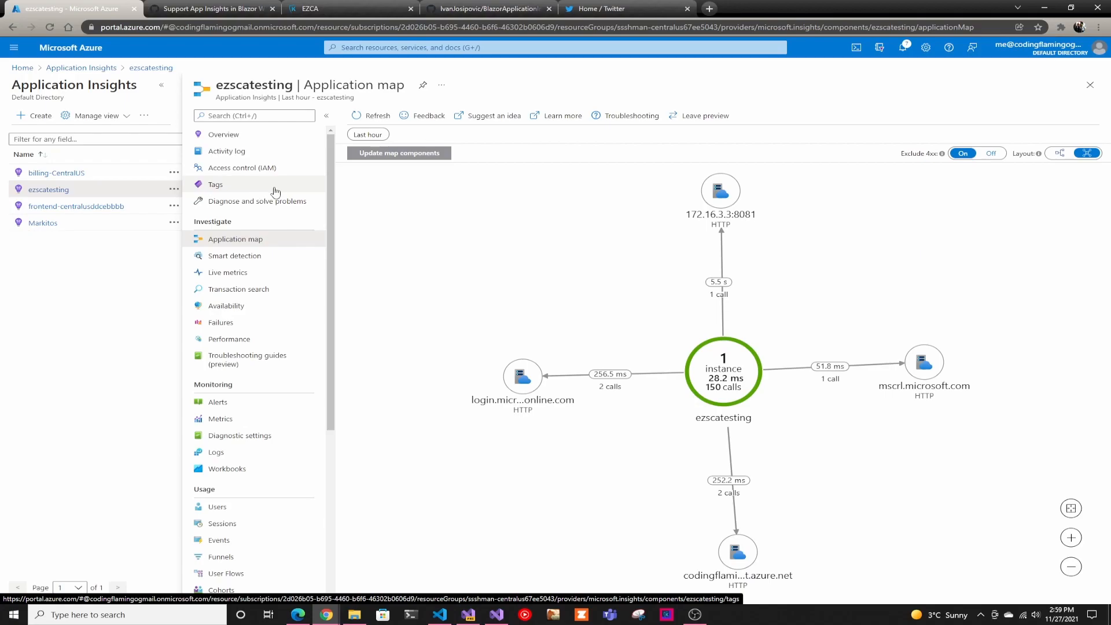
{"action": "mouse_move", "coordinate": [810, 399]}
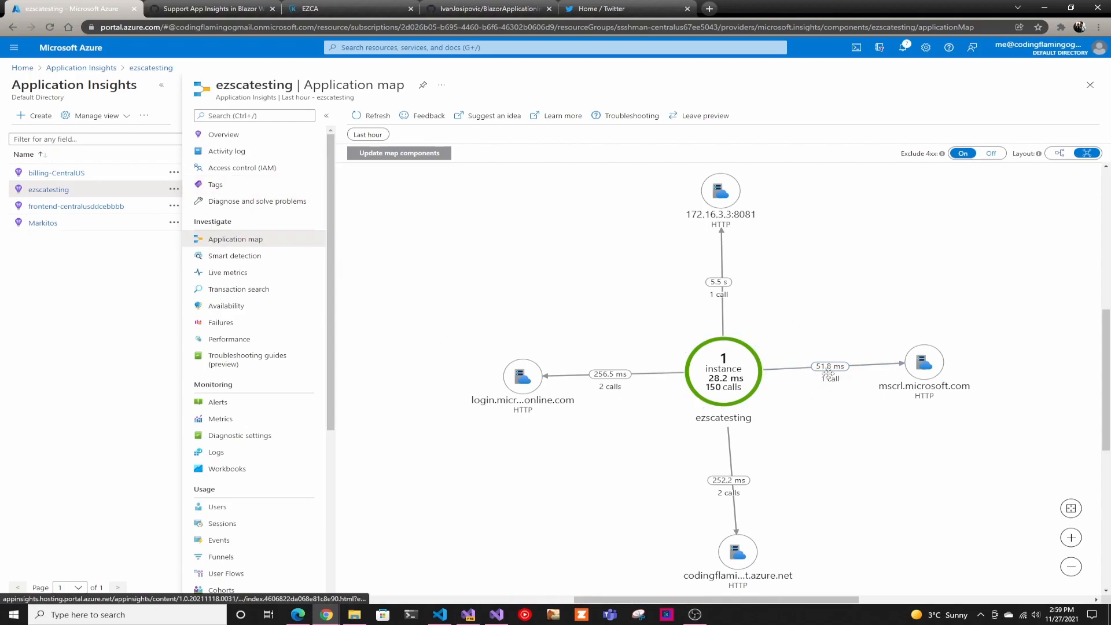
{"action": "mouse_move", "coordinate": [832, 386]}
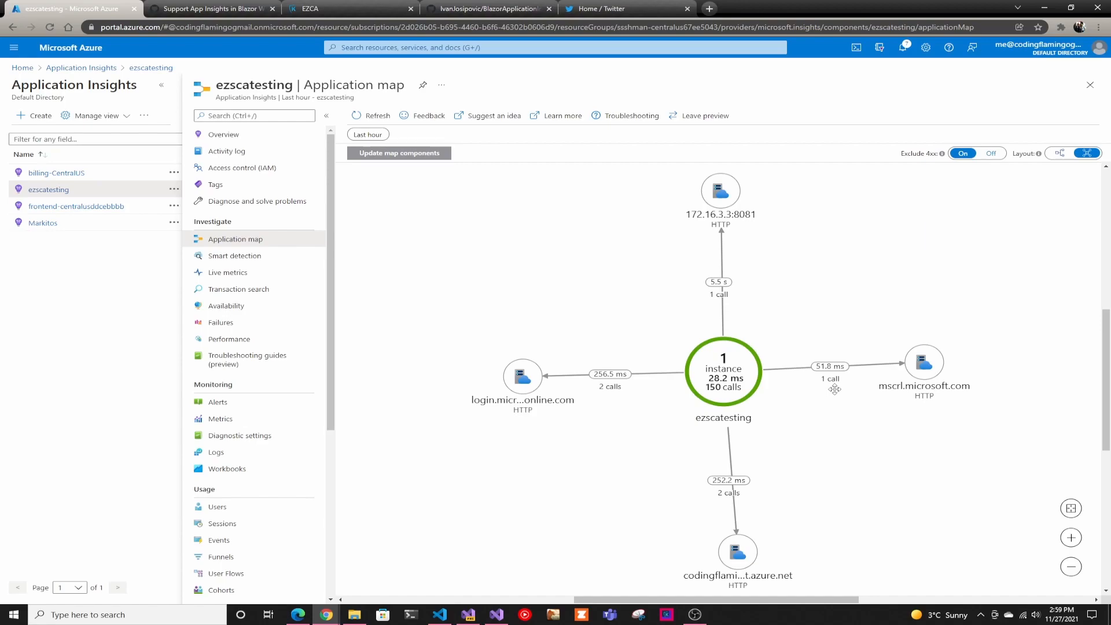
{"action": "mouse_move", "coordinate": [842, 387]}
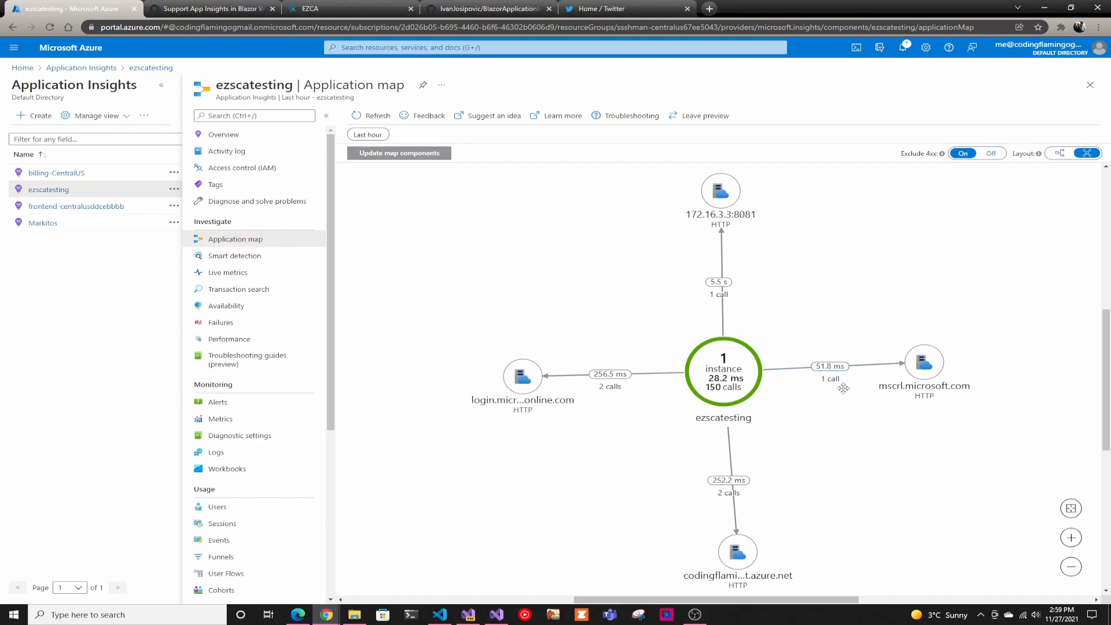
{"action": "mouse_move", "coordinate": [818, 392]}
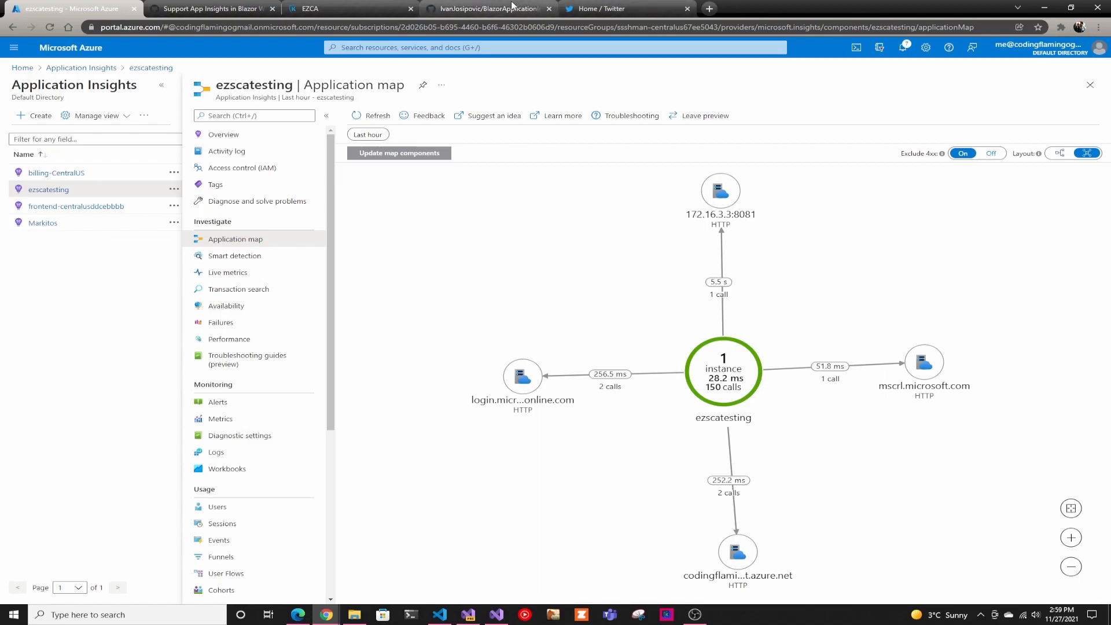
Bring up the BlazorApplicationInsights README and read its install steps and supported APIs
{"action": "left_click", "coordinate": [487, 8]}
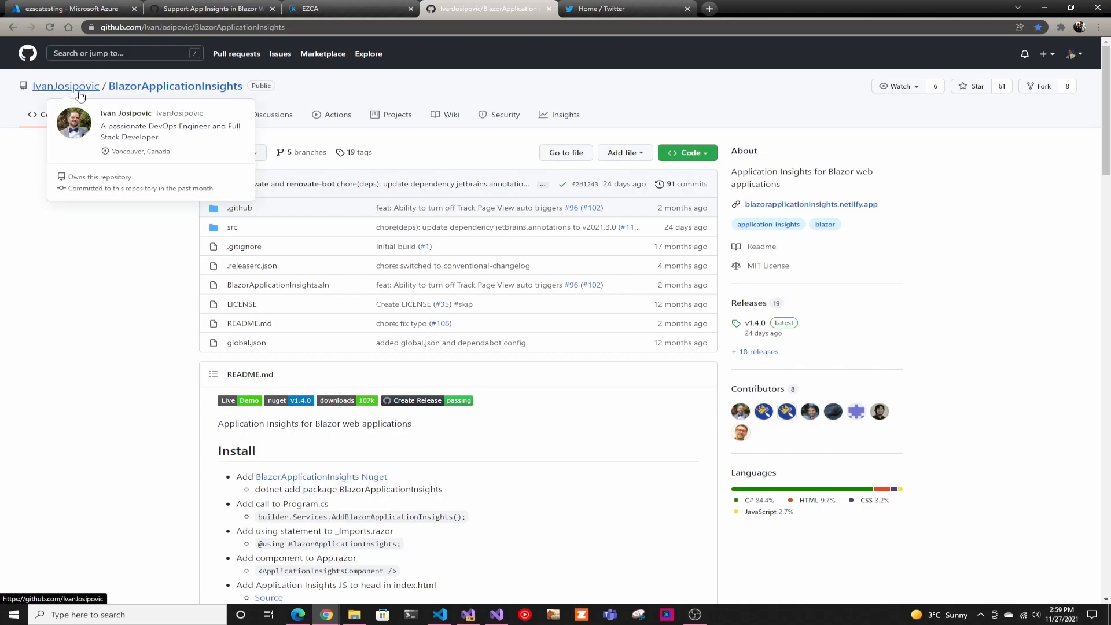
{"action": "mouse_move", "coordinate": [141, 215]}
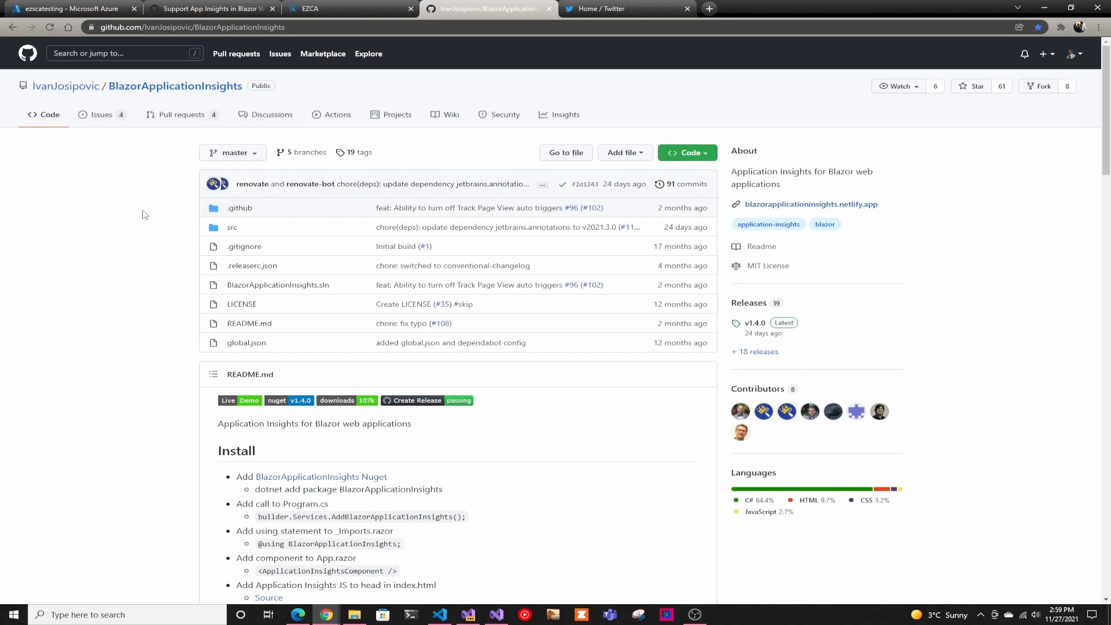
{"action": "scroll", "scroll_direction": "down", "scroll_amount": 3}
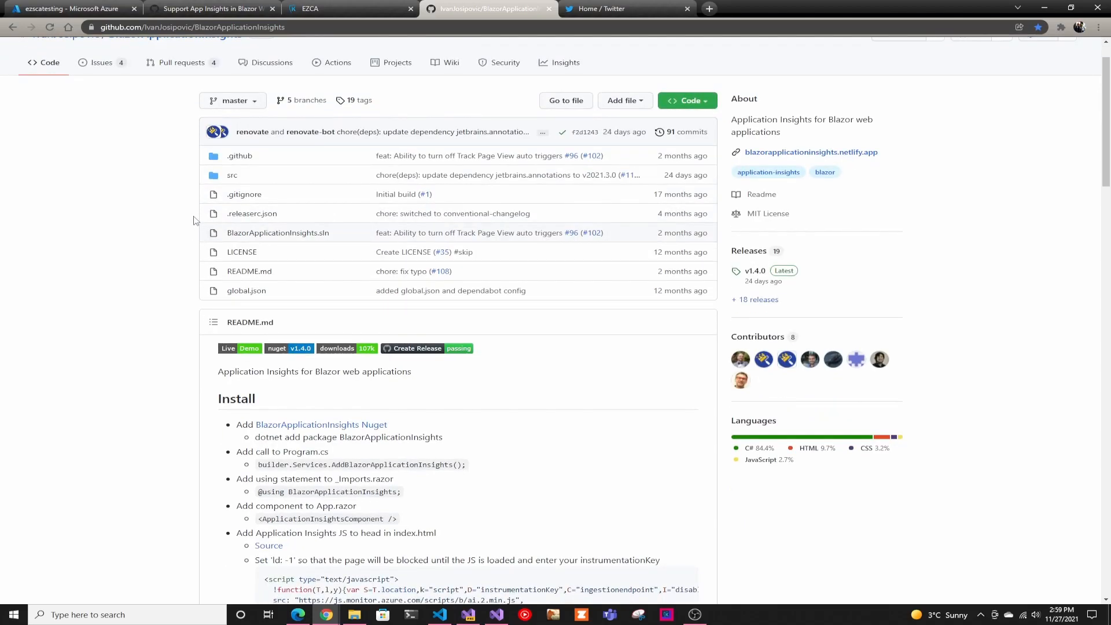
{"action": "scroll", "scroll_direction": "down", "scroll_amount": 3}
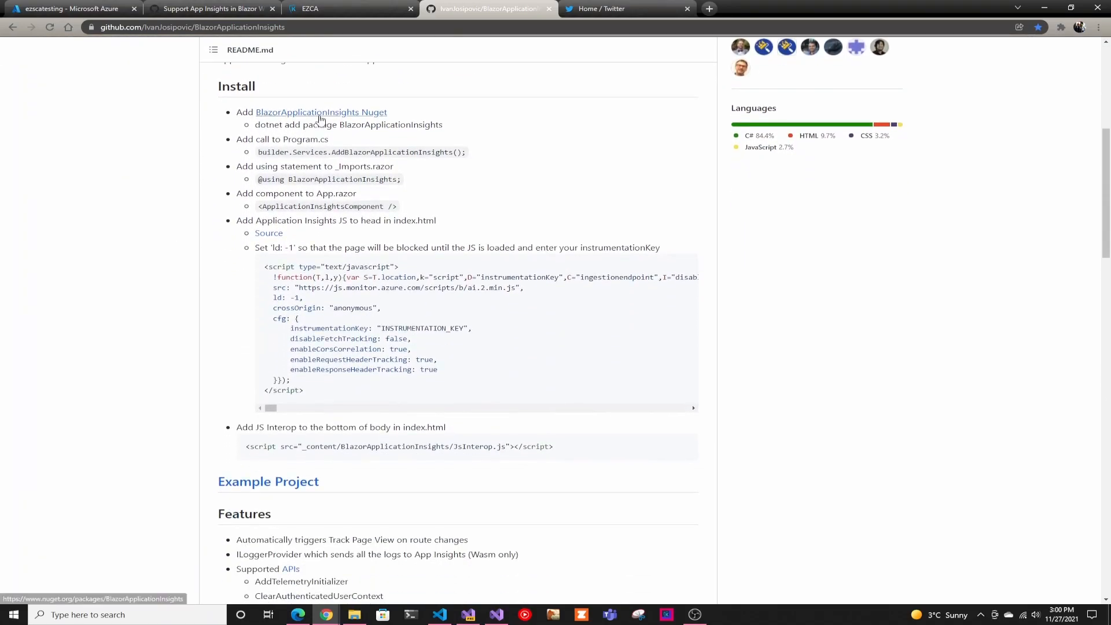
{"action": "scroll", "scroll_direction": "down", "scroll_amount": 3}
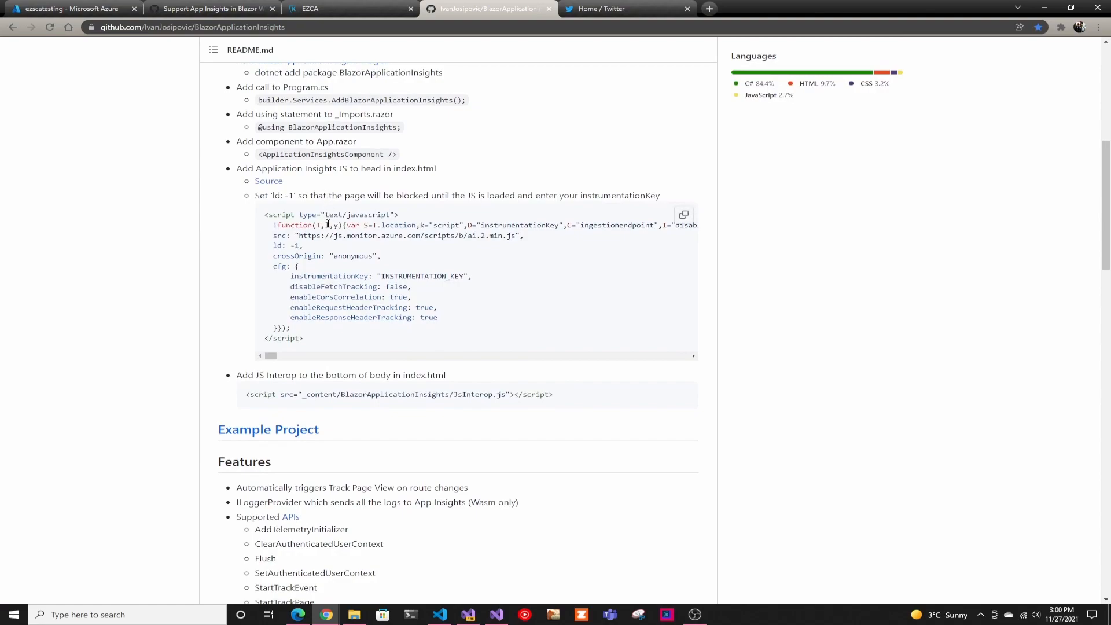
{"action": "scroll", "scroll_direction": "down", "scroll_amount": 3}
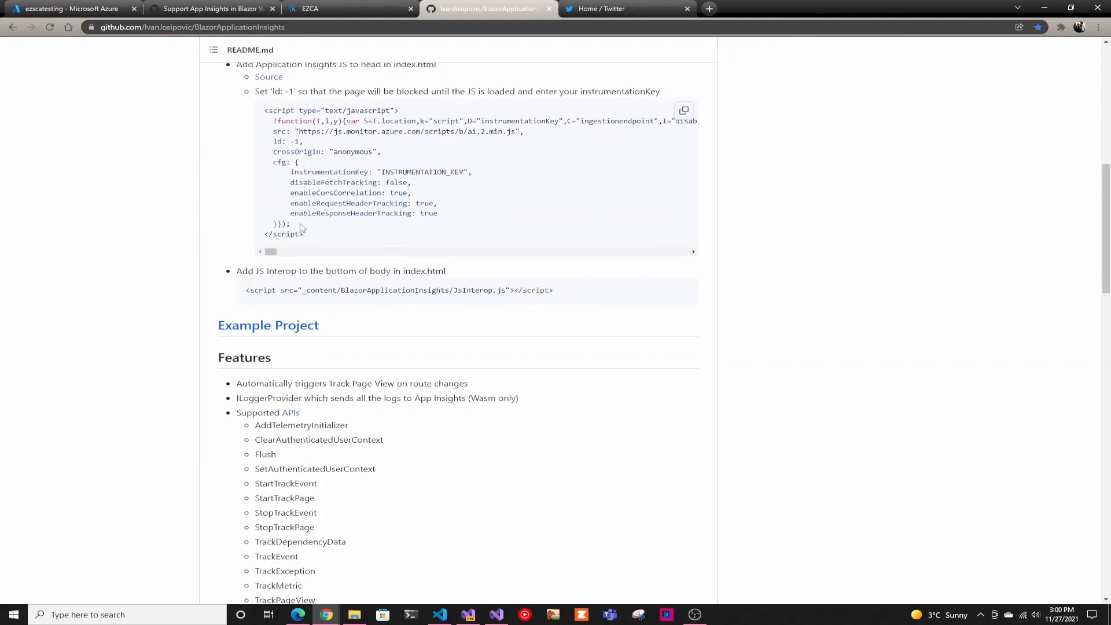
{"action": "mouse_move", "coordinate": [317, 238]}
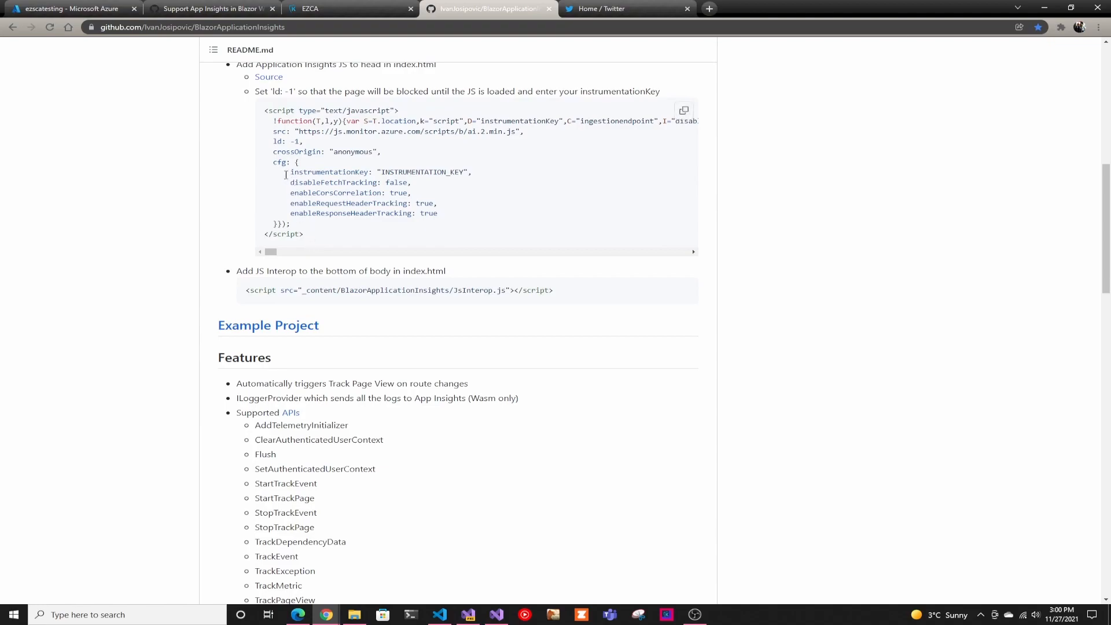
Continue down the README through its usage and code examples
{"action": "scroll", "scroll_direction": "down", "scroll_amount": 3}
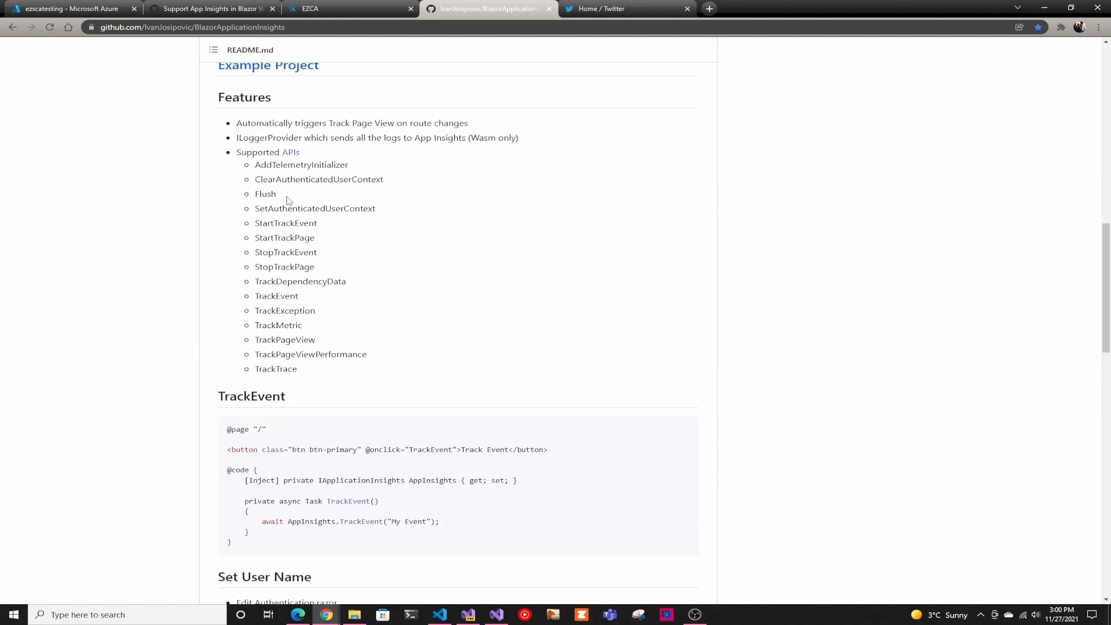
{"action": "scroll", "scroll_direction": "down", "scroll_amount": 3}
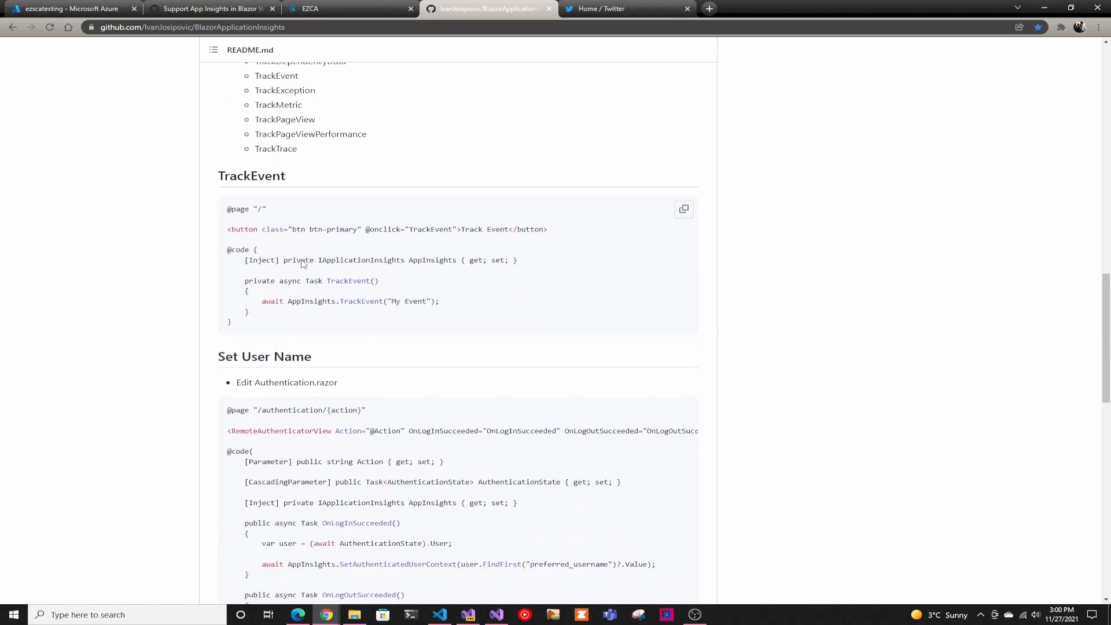
{"action": "scroll", "scroll_direction": "down", "scroll_amount": 3}
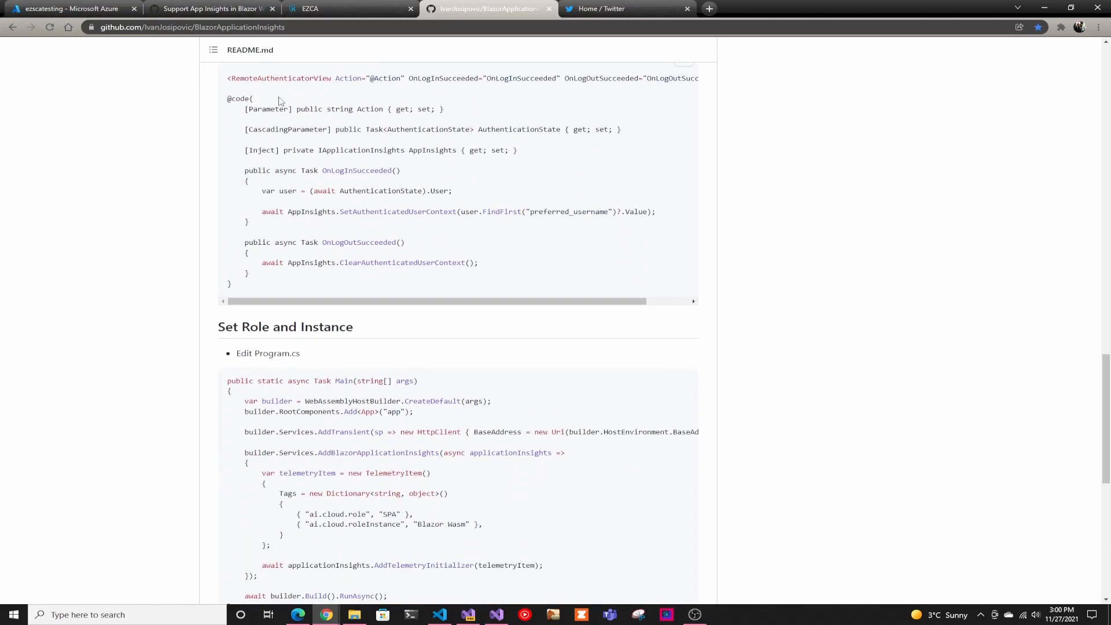
{"action": "mouse_move", "coordinate": [300, 81]}
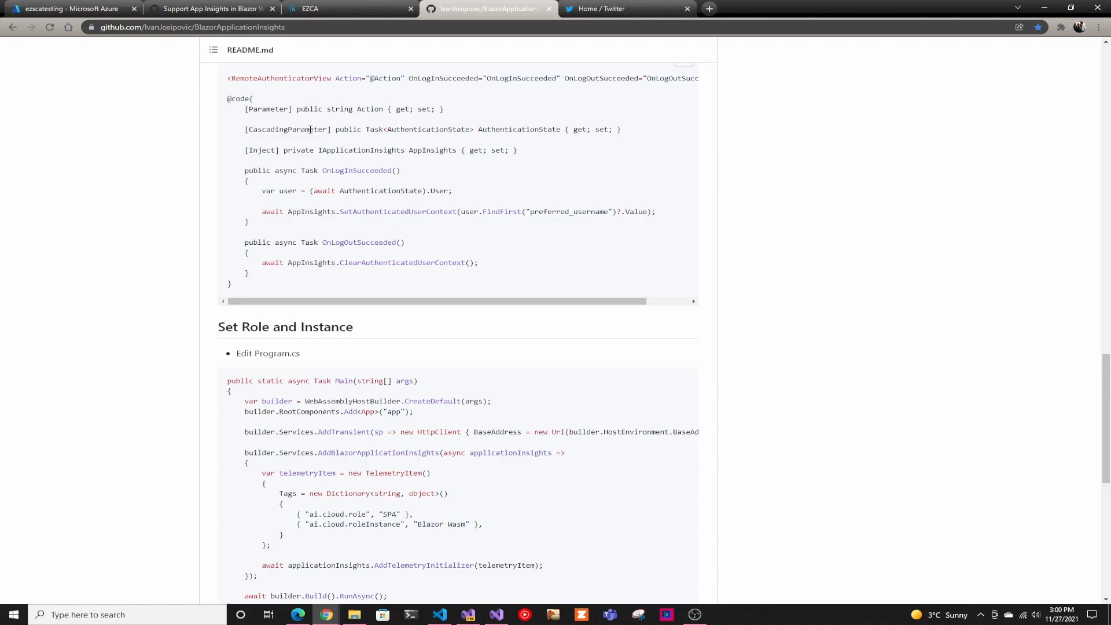
{"action": "scroll", "scroll_direction": "down", "scroll_amount": 3}
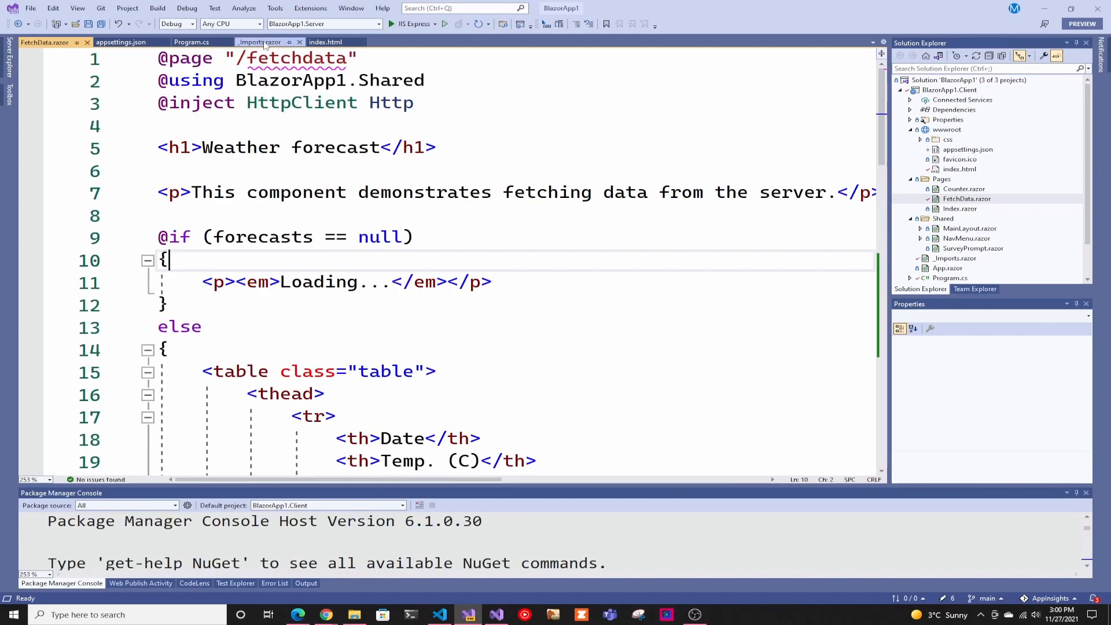
View index.html's head holding the Application Insights tracking script block
{"action": "left_click", "coordinate": [326, 41]}
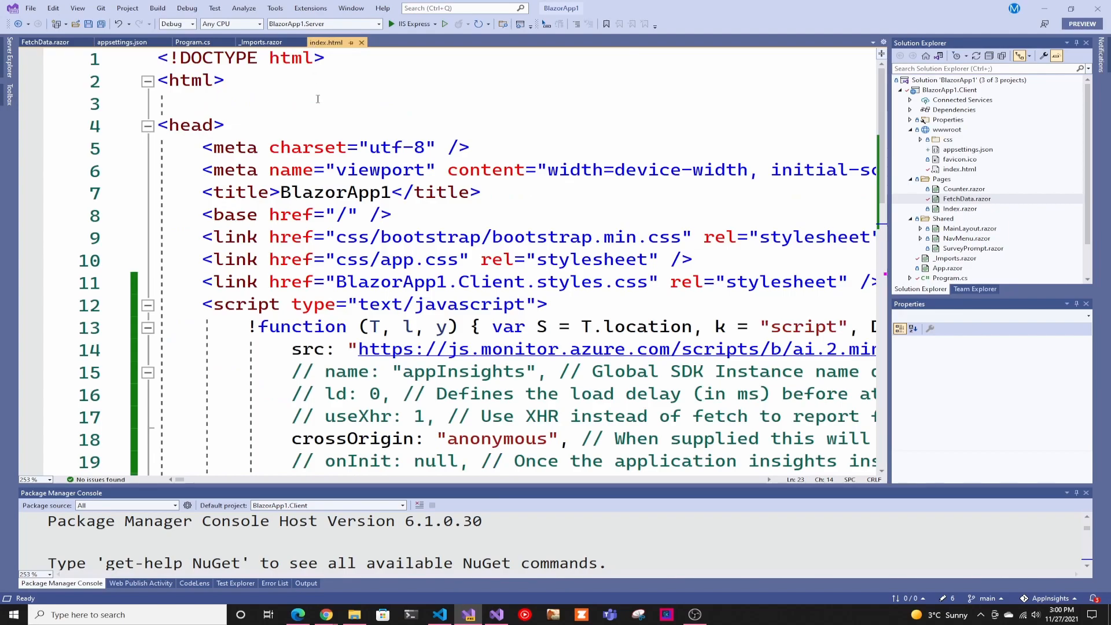
{"action": "scroll", "scroll_direction": "down", "scroll_amount": 3}
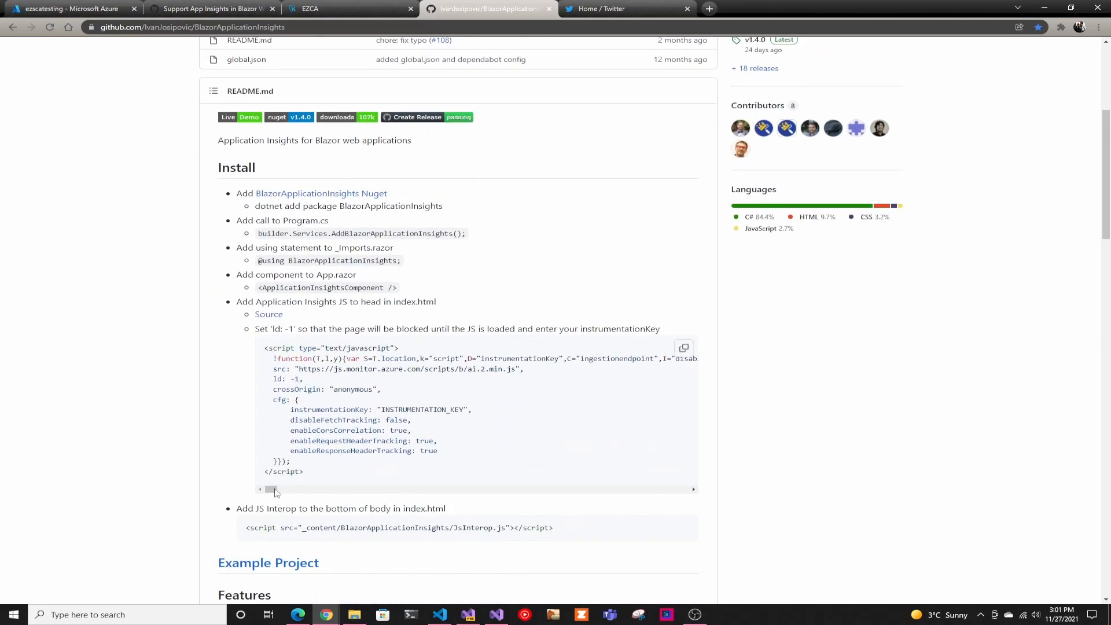
{"action": "scroll", "scroll_direction": "right", "scroll_amount": 3}
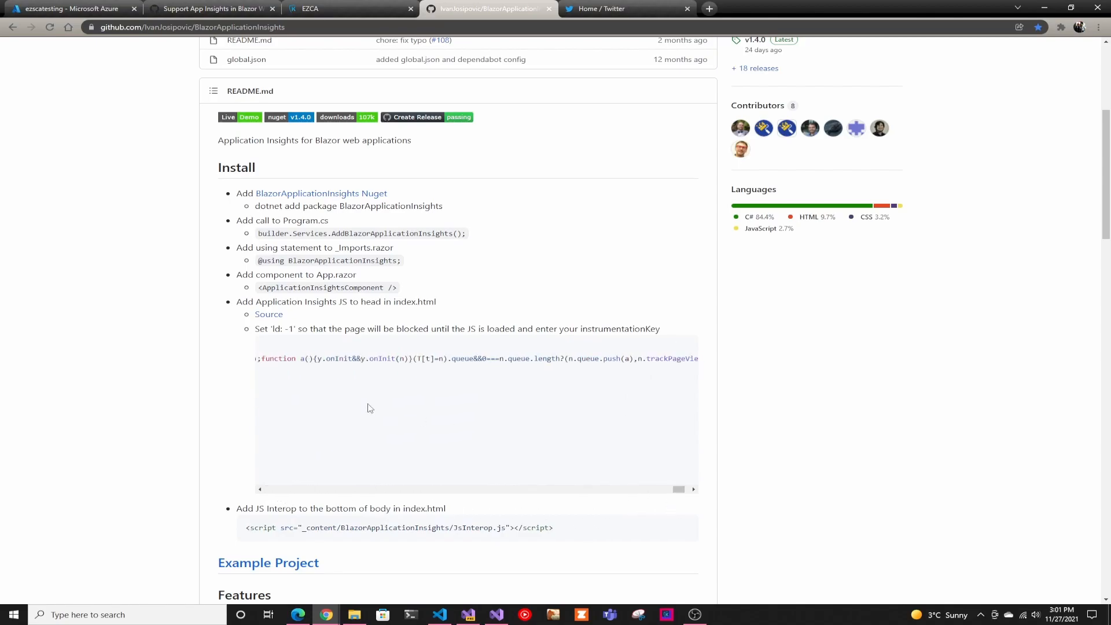
{"action": "scroll", "scroll_direction": "down", "scroll_amount": 3}
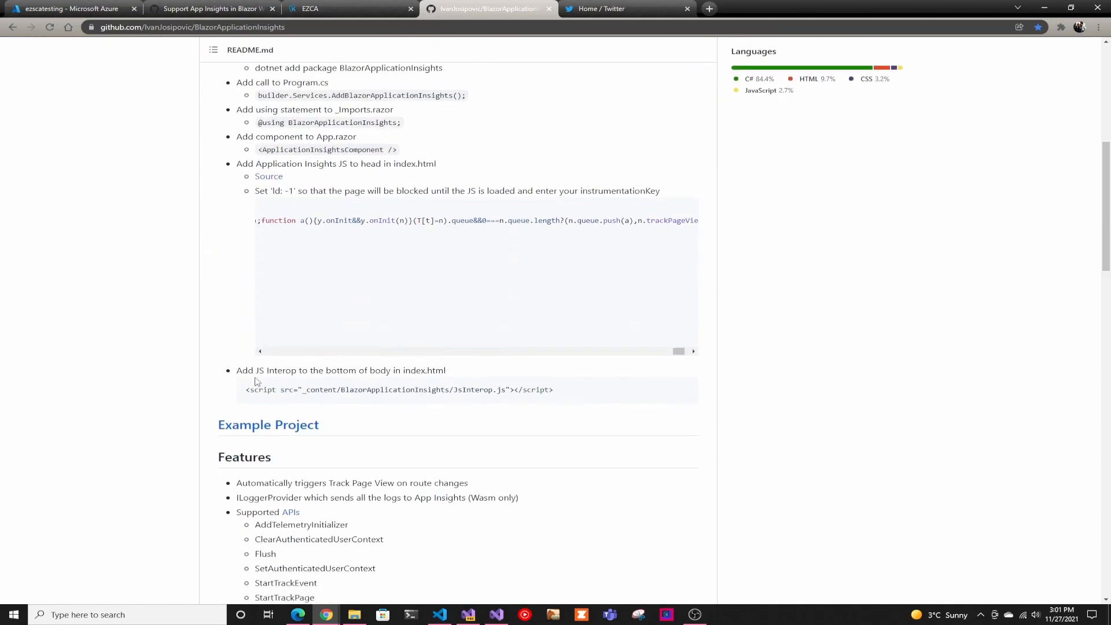
{"action": "scroll", "scroll_direction": "down", "scroll_amount": 3}
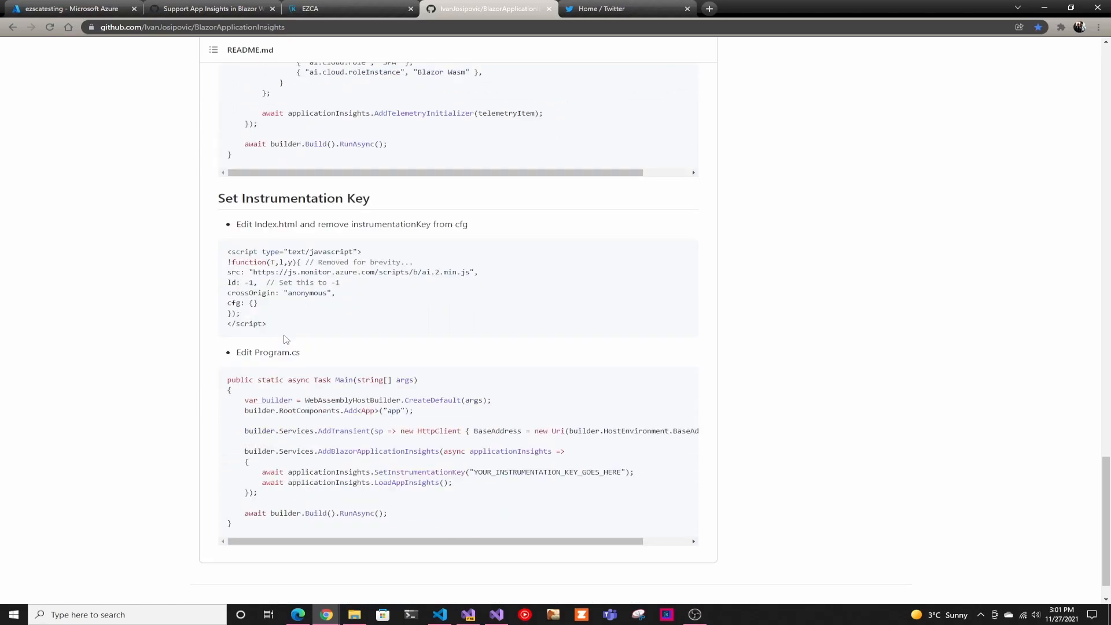
{"action": "scroll", "scroll_direction": "down", "scroll_amount": 3}
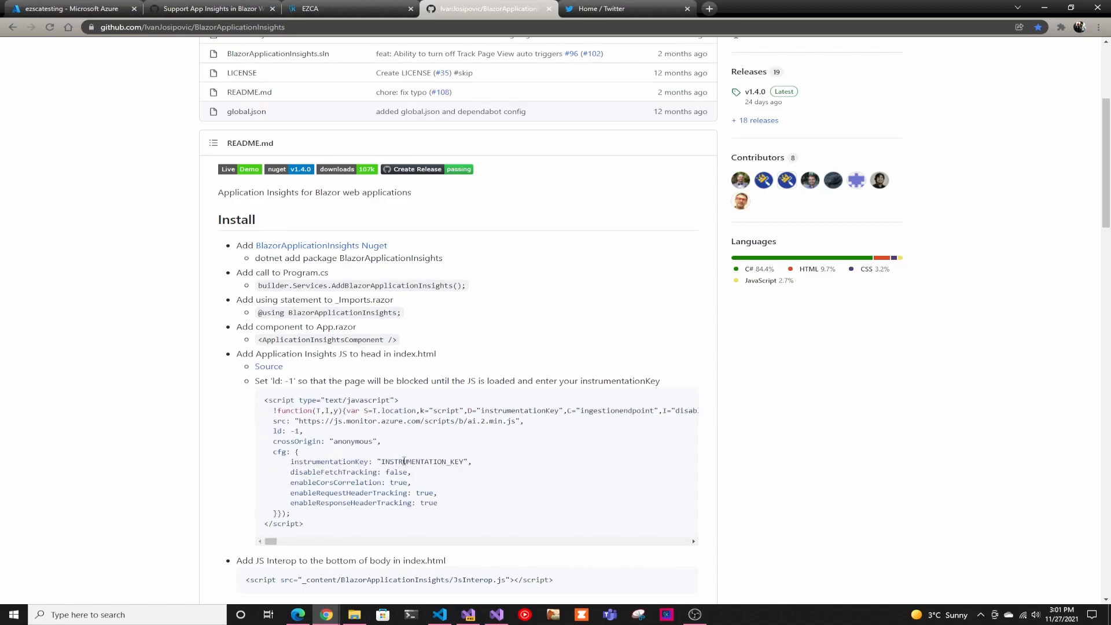
{"action": "double_click", "coordinate": [425, 461]}
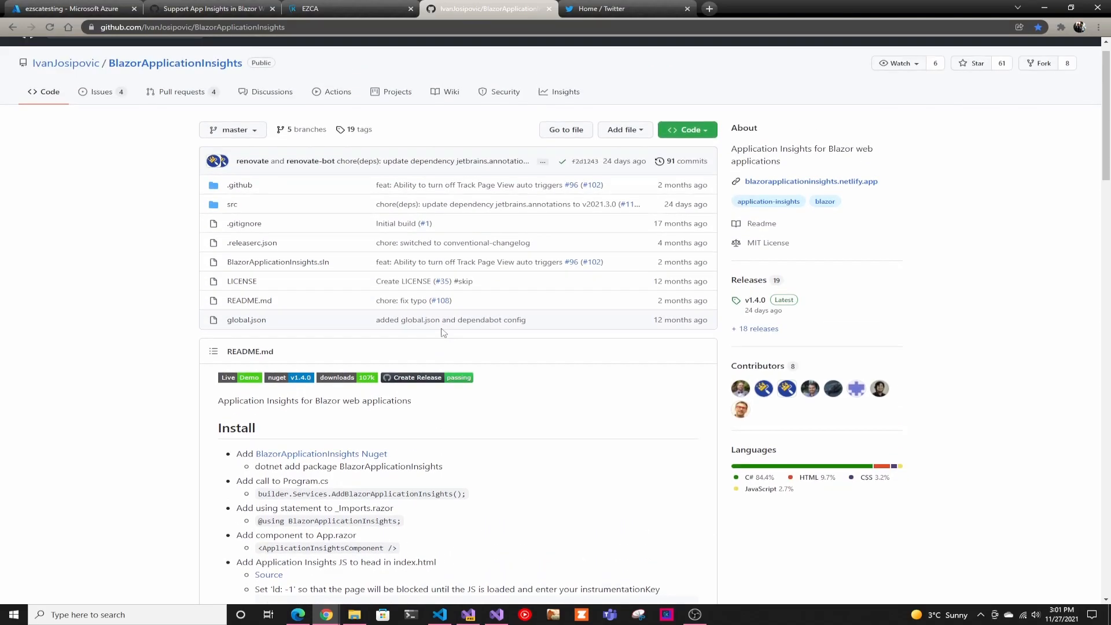
{"action": "scroll", "scroll_direction": "down", "scroll_amount": 3}
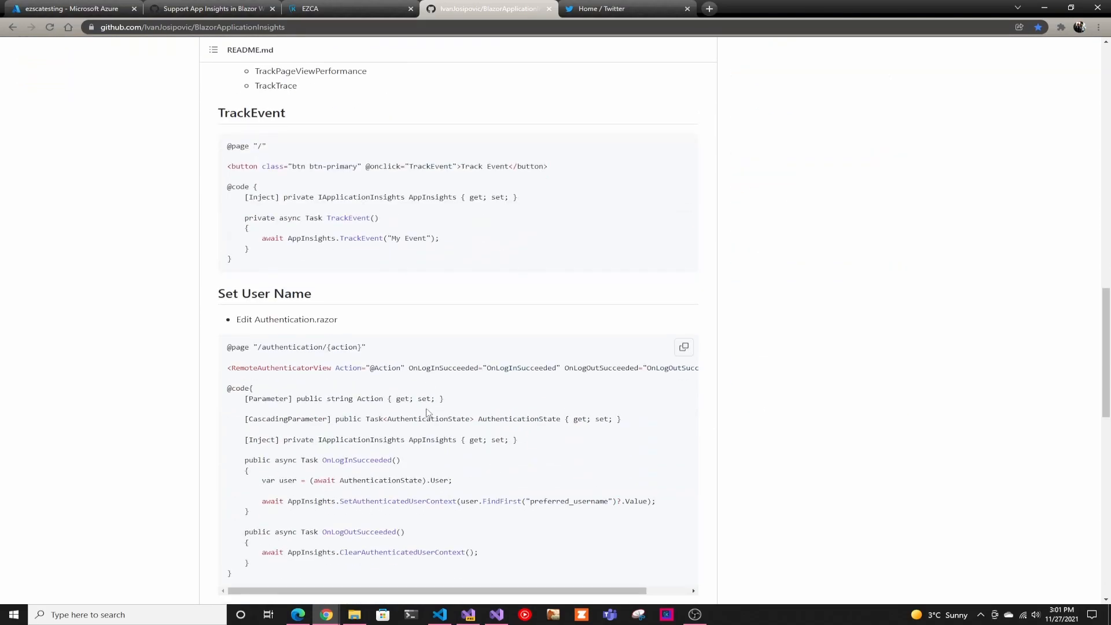
{"action": "scroll", "scroll_direction": "down", "scroll_amount": 3}
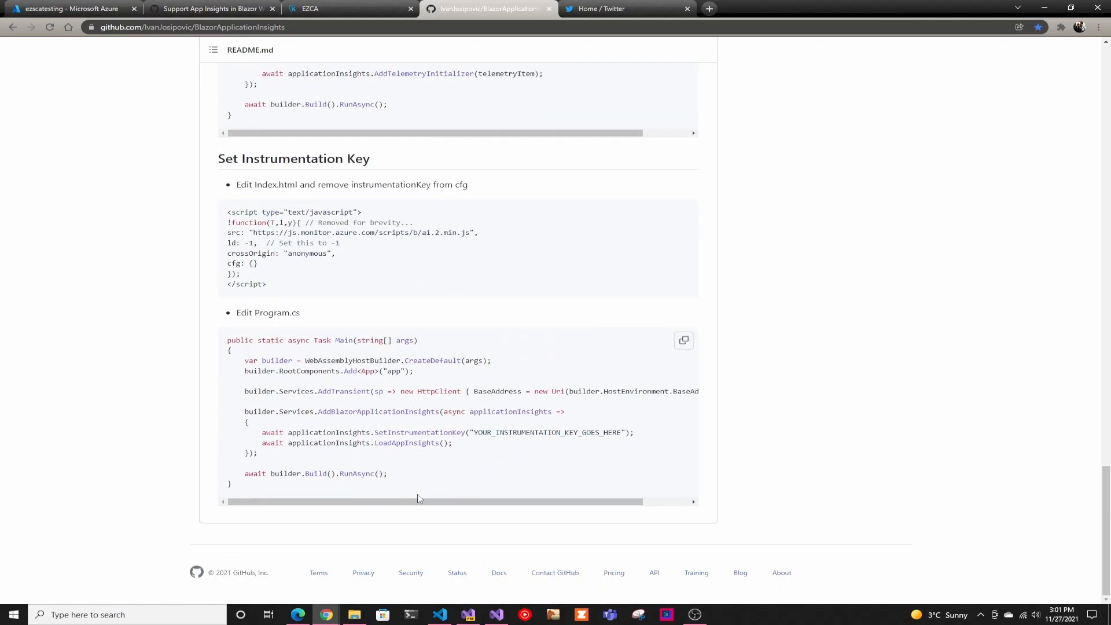
{"action": "mouse_move", "coordinate": [1015, 14]}
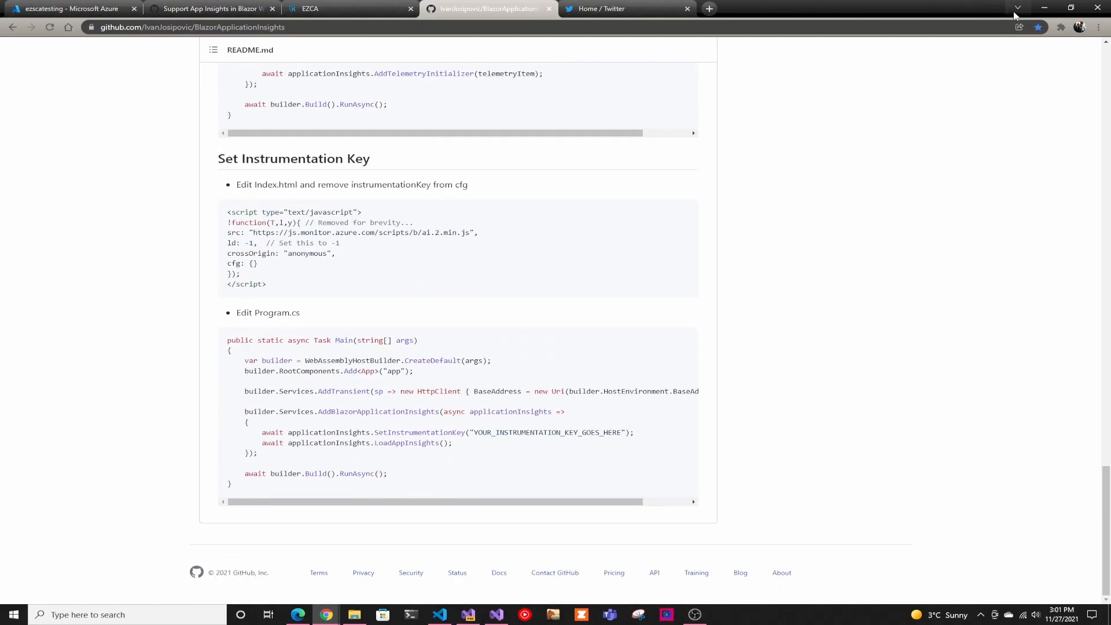
{"action": "mouse_move", "coordinate": [1052, 8]}
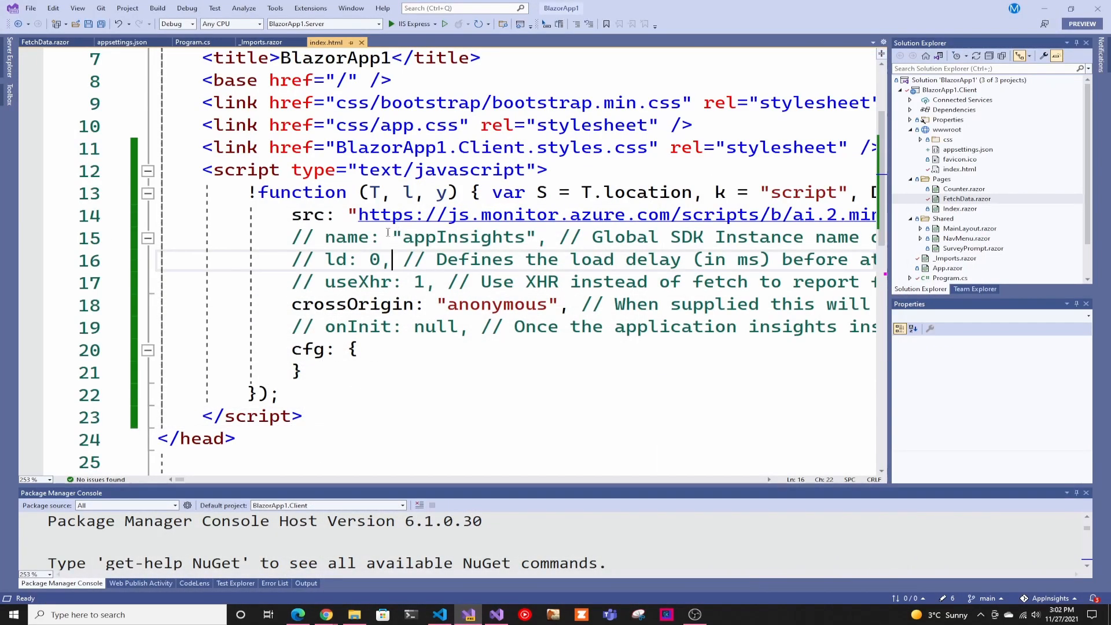
Review _Imports.razor's using, Program.cs reading the key via GetSection("AppInsights"), and appsettings.json
{"action": "left_click", "coordinate": [261, 42]}
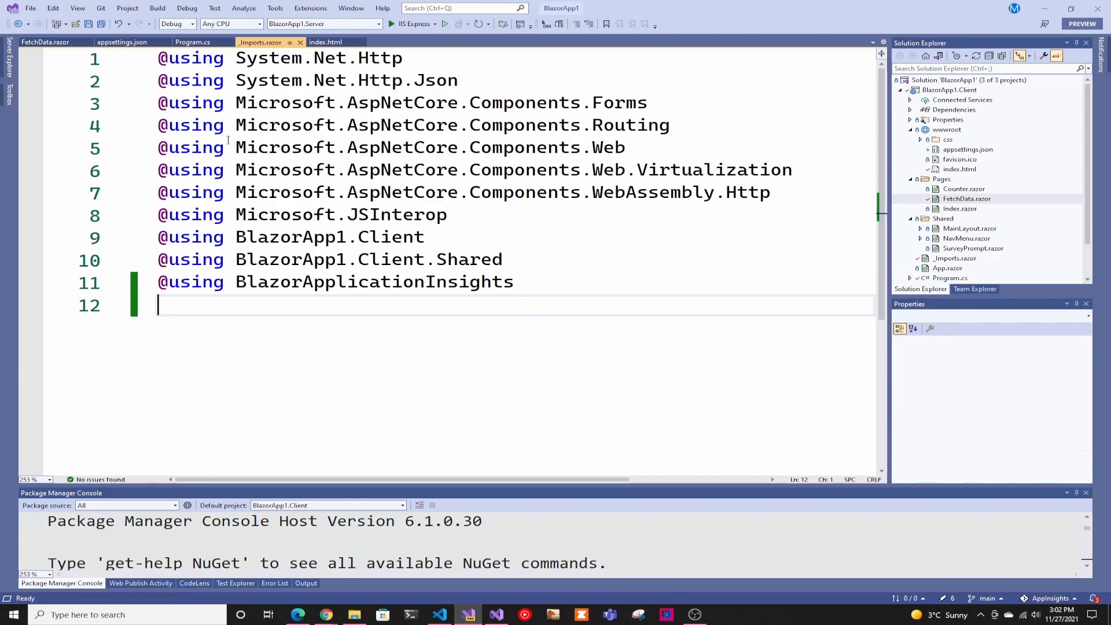
{"action": "mouse_move", "coordinate": [192, 41]}
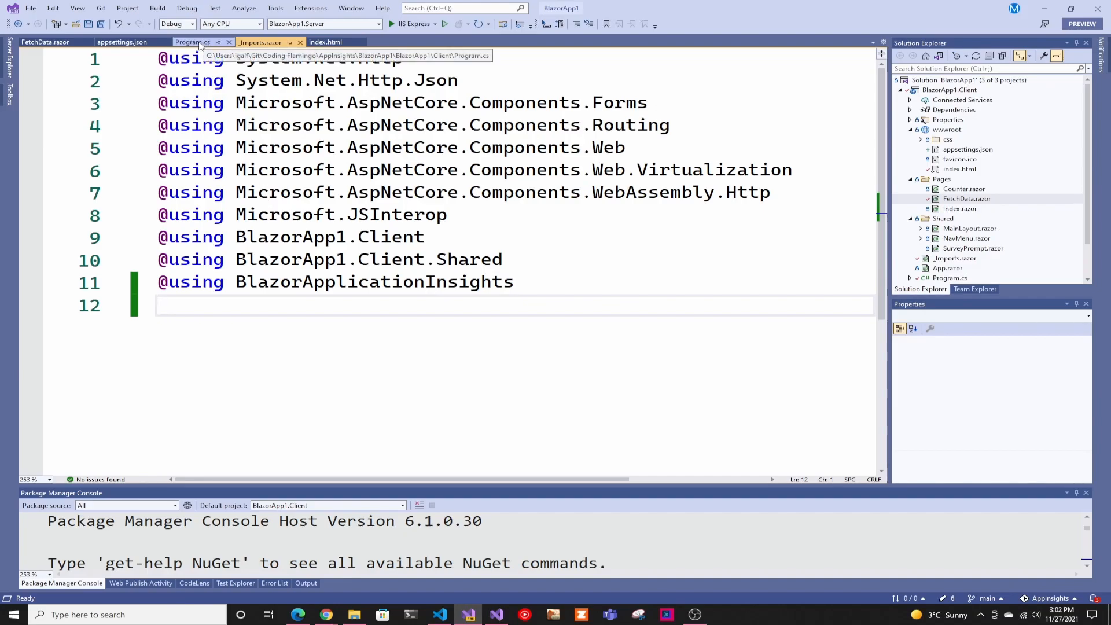
{"action": "left_click", "coordinate": [191, 42]}
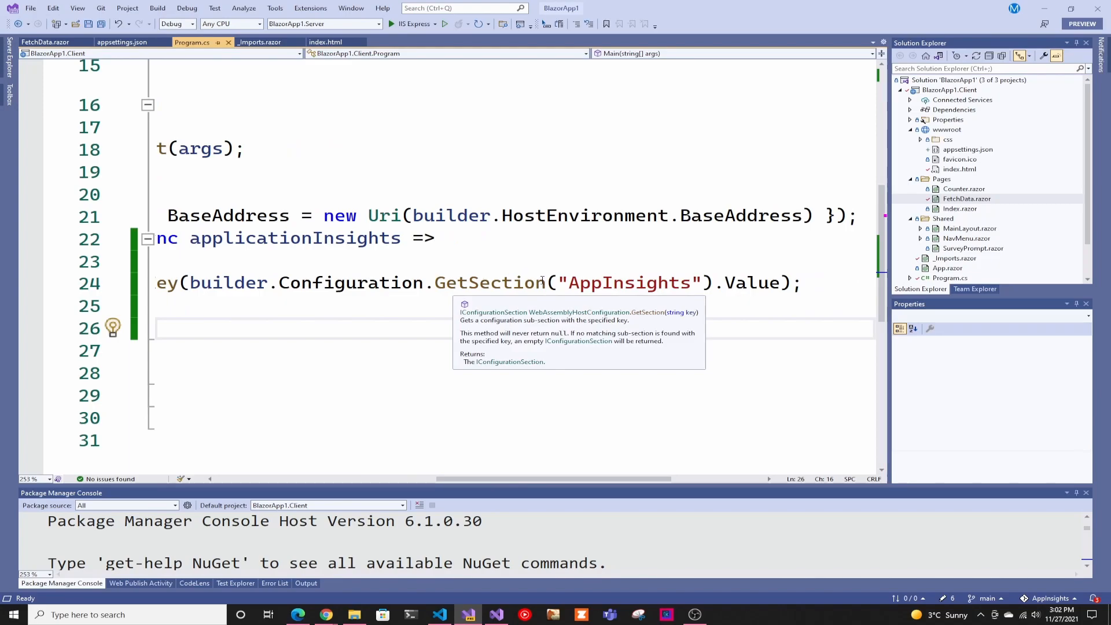
{"action": "mouse_move", "coordinate": [954, 157]}
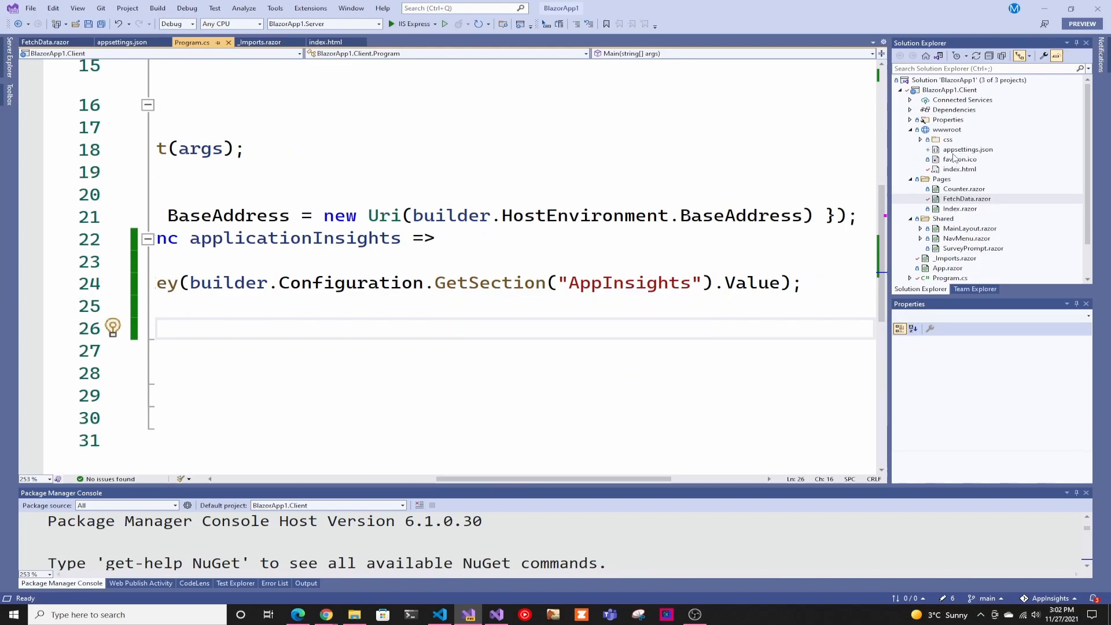
{"action": "left_click", "coordinate": [121, 42]}
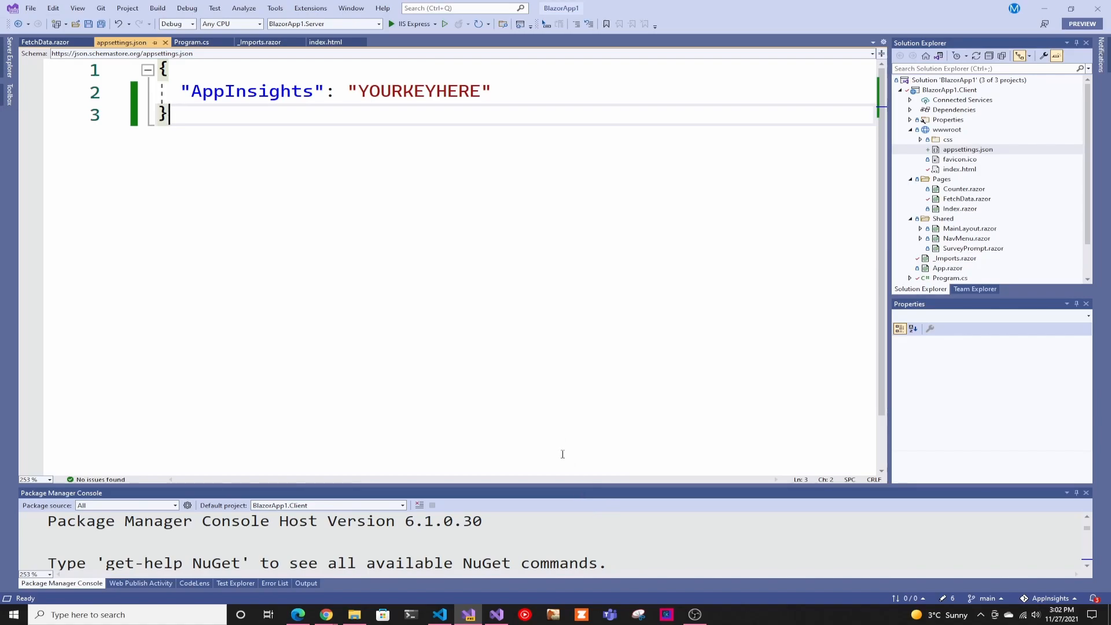
{"action": "mouse_move", "coordinate": [521, 251]}
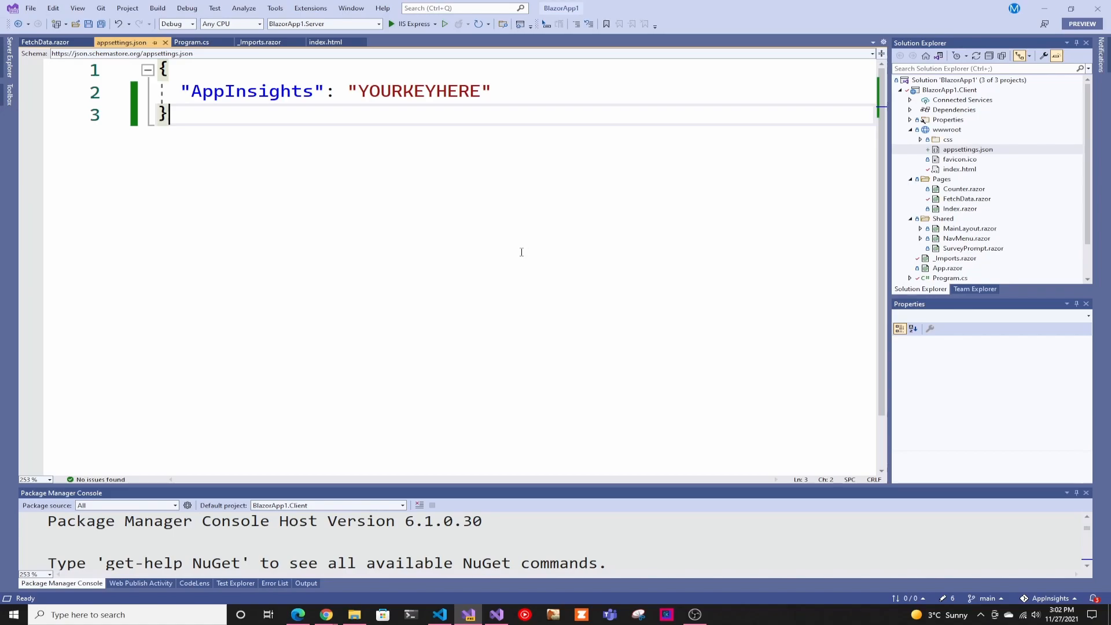
{"action": "mouse_move", "coordinate": [450, 325]}
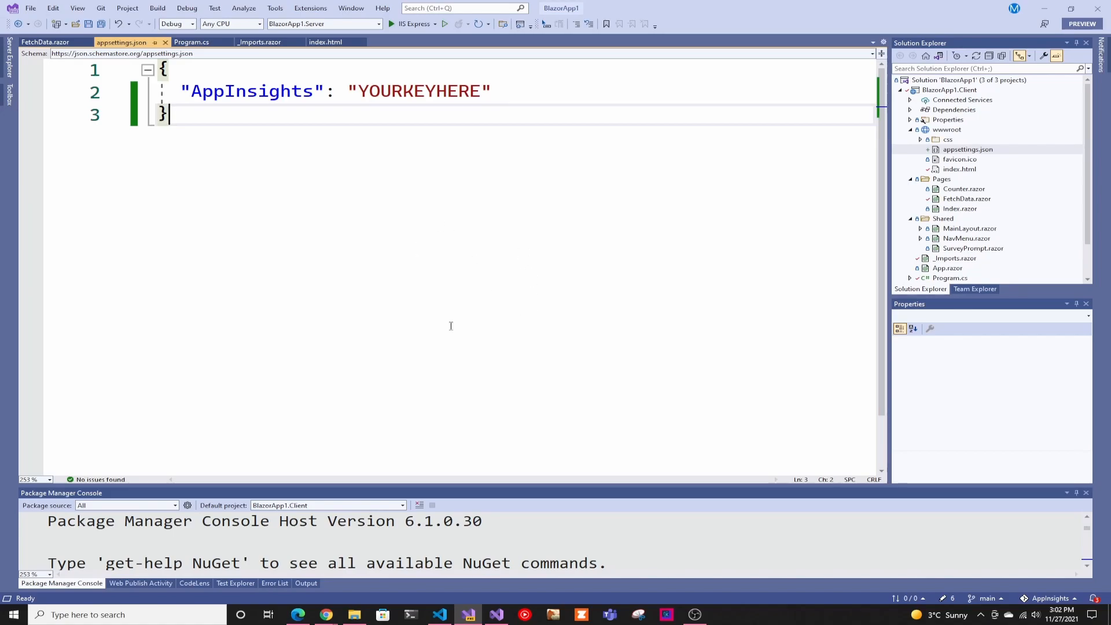
{"action": "mouse_move", "coordinate": [446, 138]}
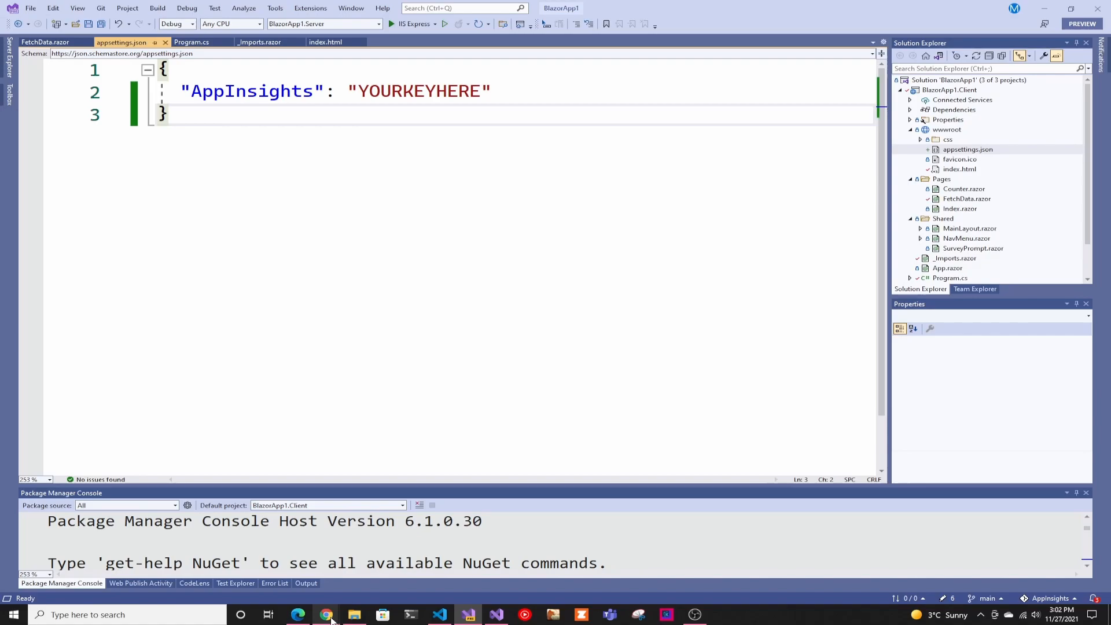
Switch to Chrome showing the BlazorApplicationInsights README
{"action": "left_click", "coordinate": [325, 614]}
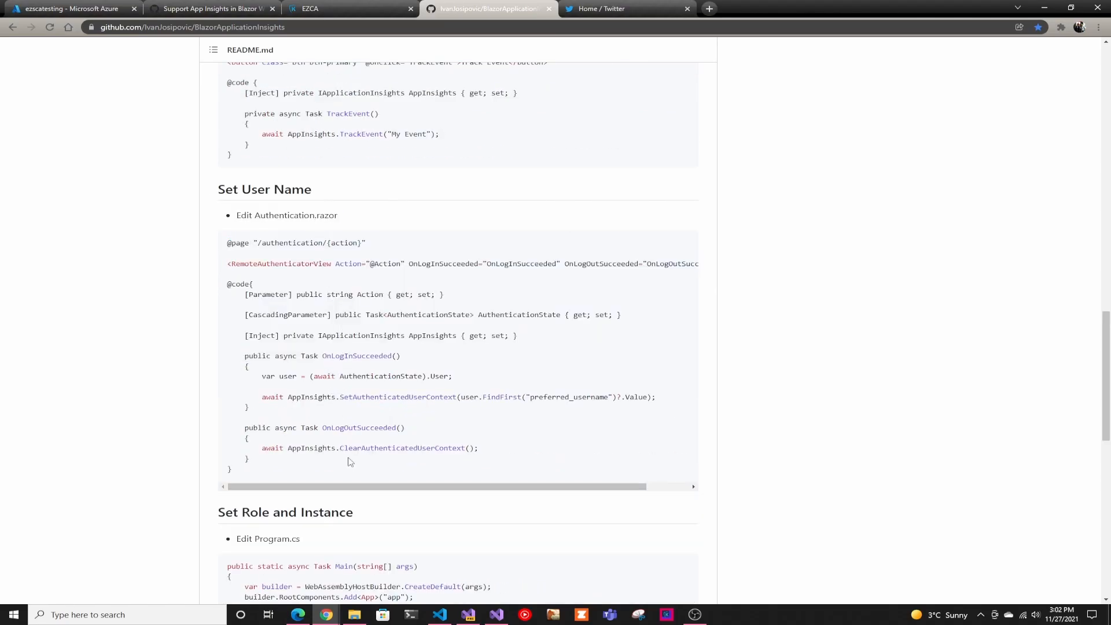
Highlight a line in the README's Set User Name code sample
{"action": "left_click_drag", "start_coordinate": [315, 397], "coordinate": [524, 397]}
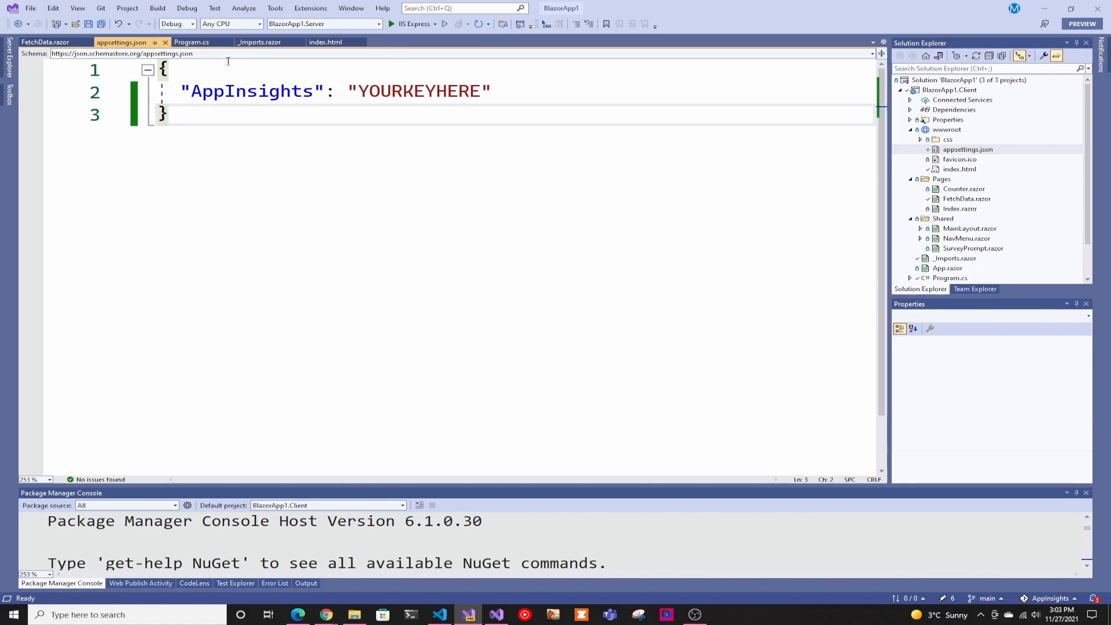
Recheck index.html, Program.cs and appsettings.json, then bring up the FetchData.razor component
{"action": "left_click", "coordinate": [326, 42]}
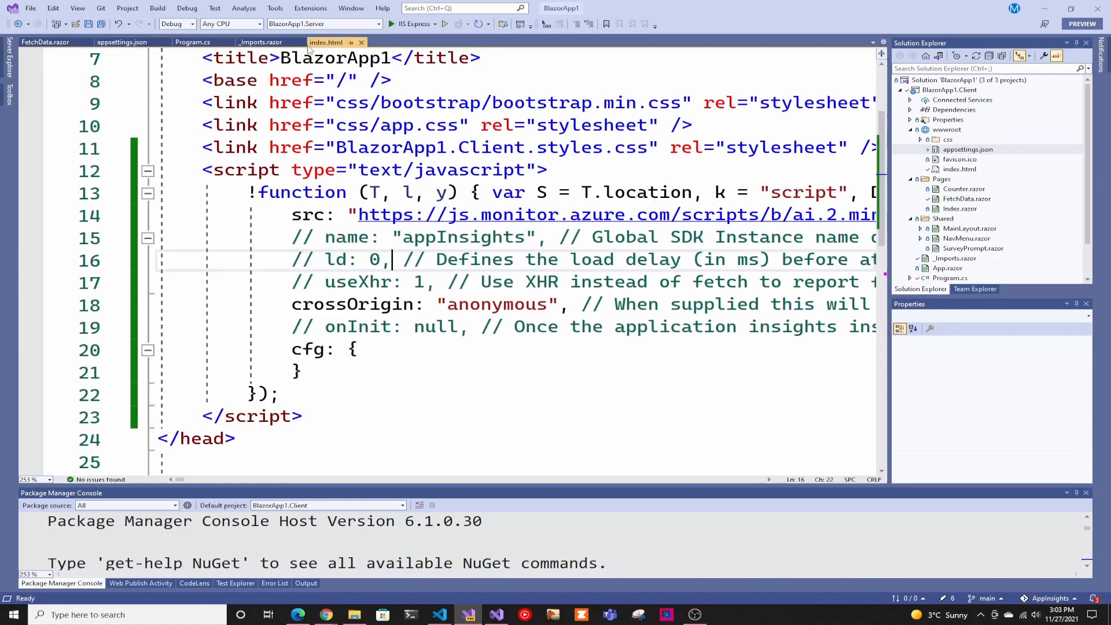
{"action": "left_click", "coordinate": [192, 42]}
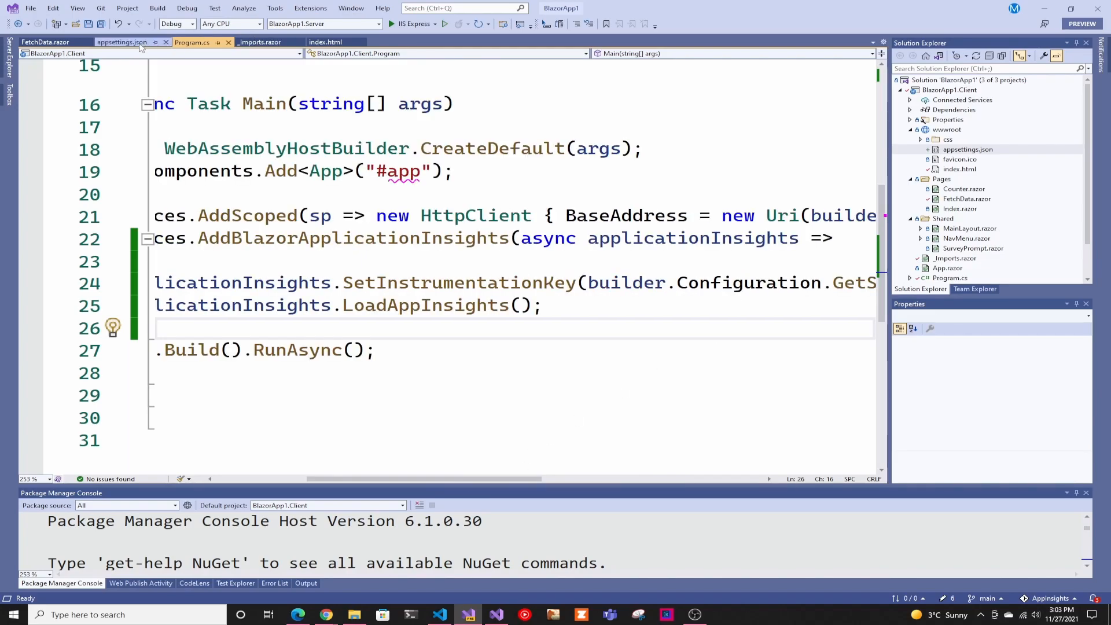
{"action": "left_click", "coordinate": [122, 42]}
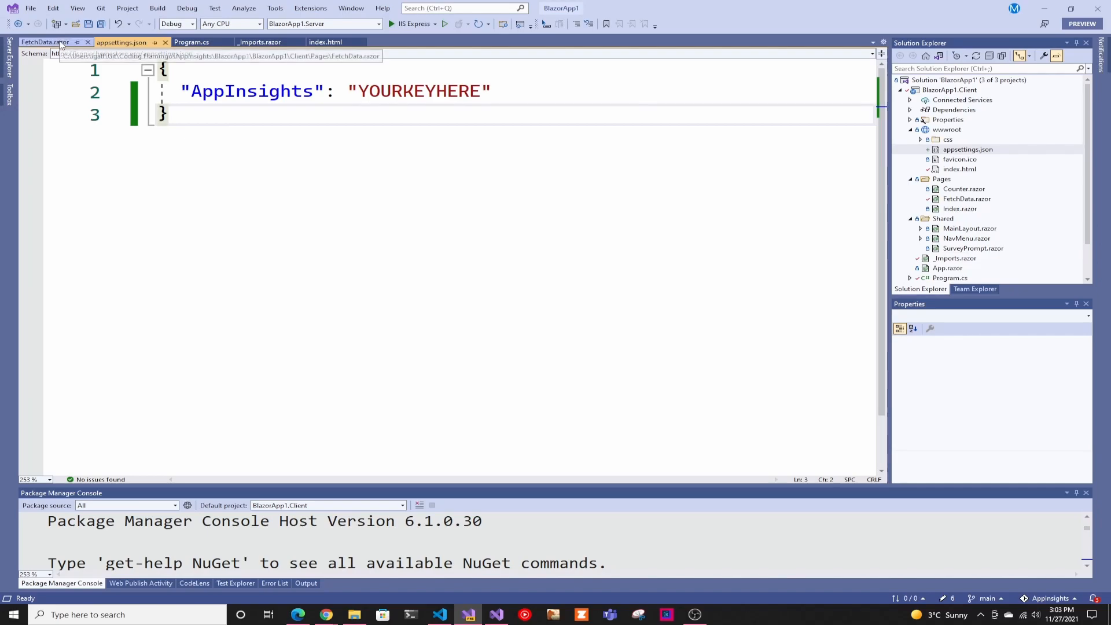
{"action": "left_click", "coordinate": [40, 41]}
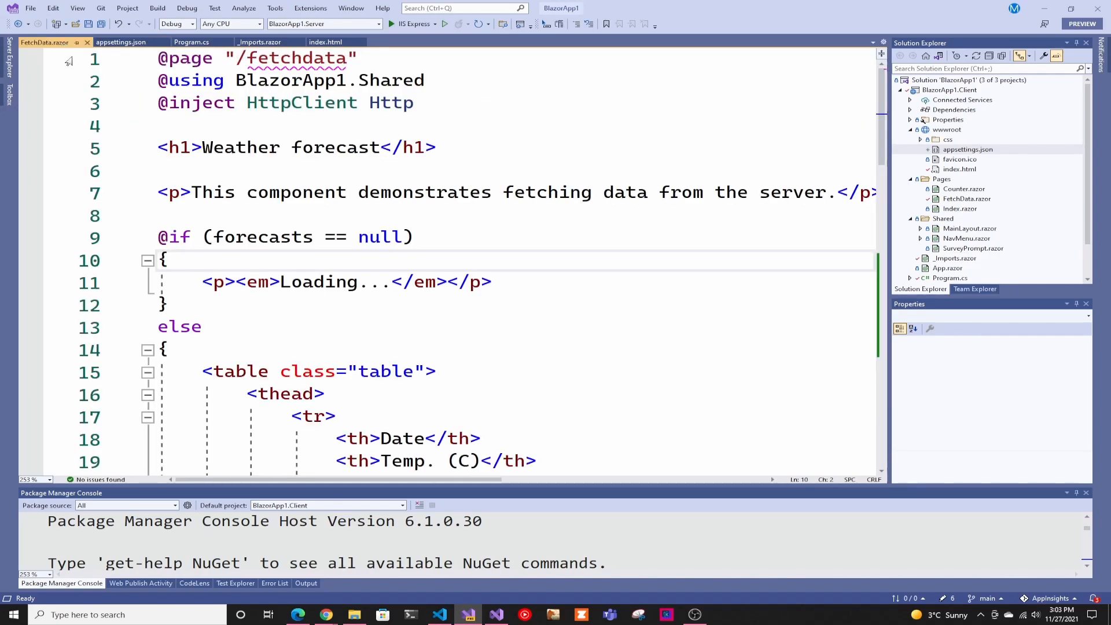
{"action": "scroll", "scroll_direction": "down", "scroll_amount": 3}
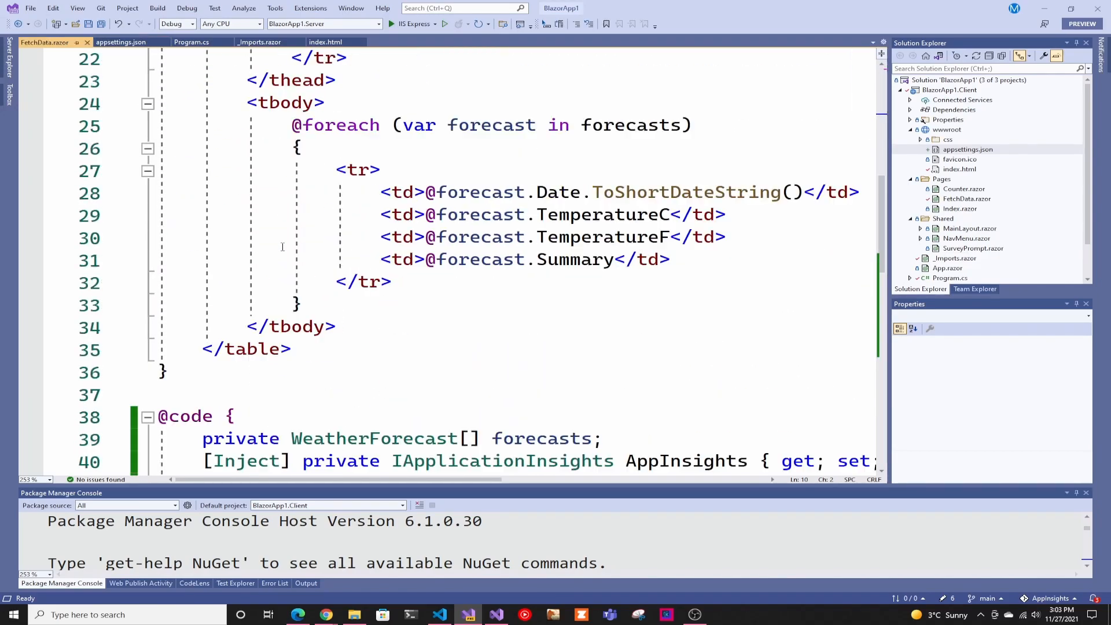
{"action": "scroll", "scroll_direction": "down", "scroll_amount": 3}
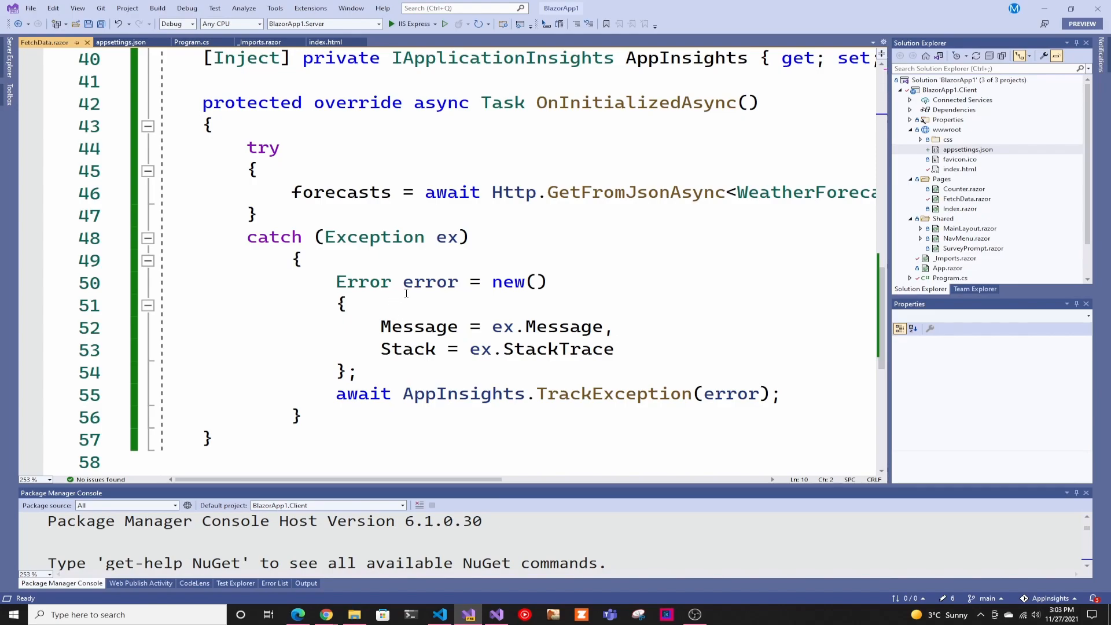
{"action": "double_click", "coordinate": [362, 281]}
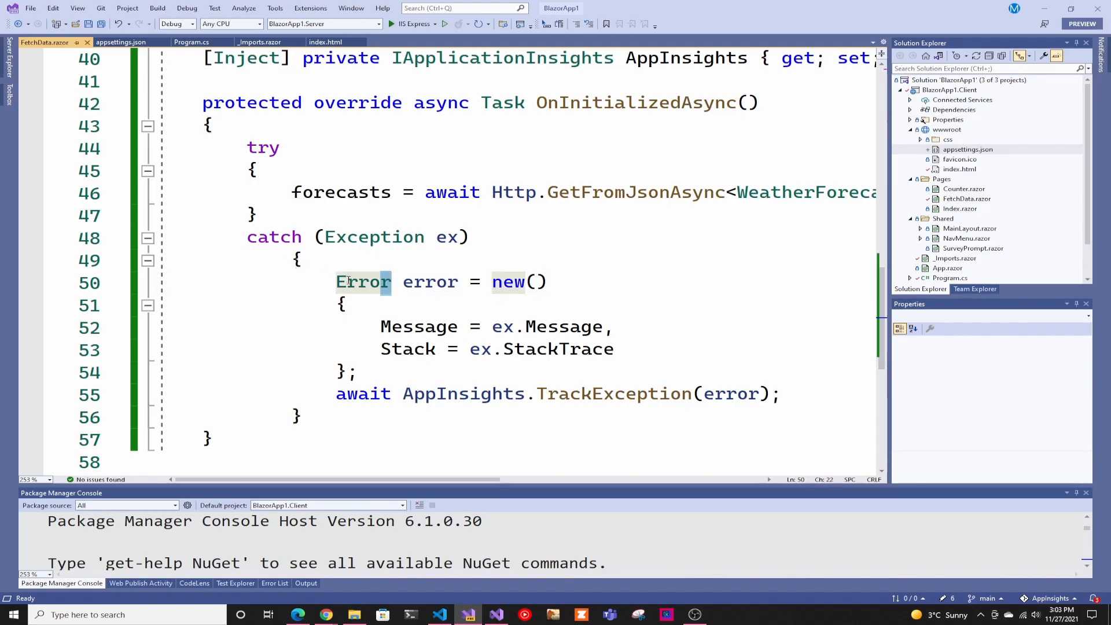
{"action": "left_click", "coordinate": [350, 283]}
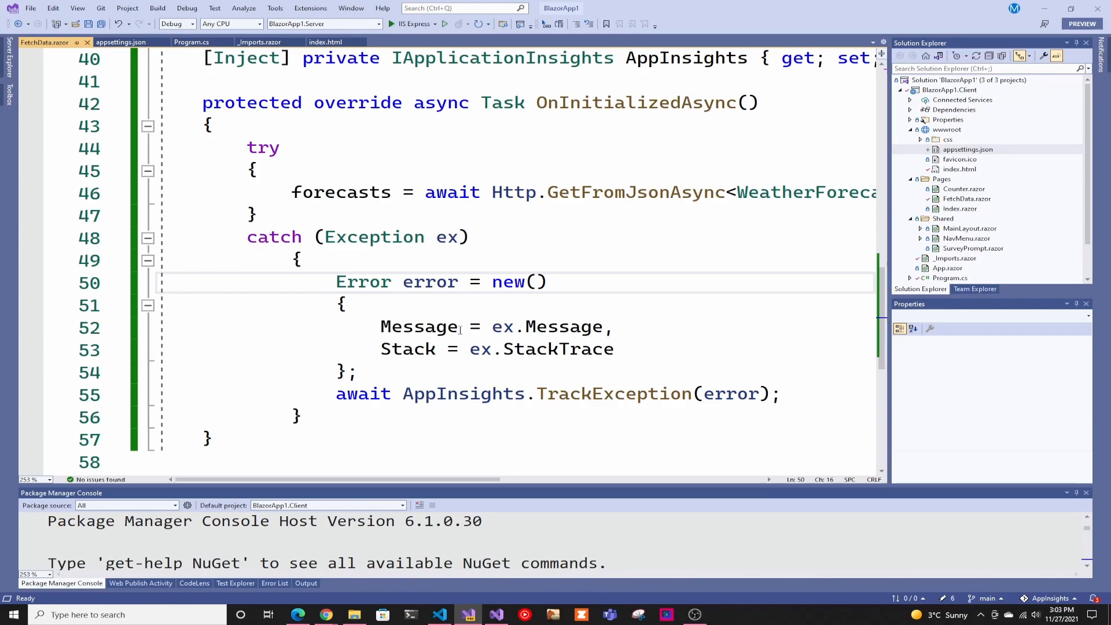
{"action": "mouse_move", "coordinate": [448, 311]}
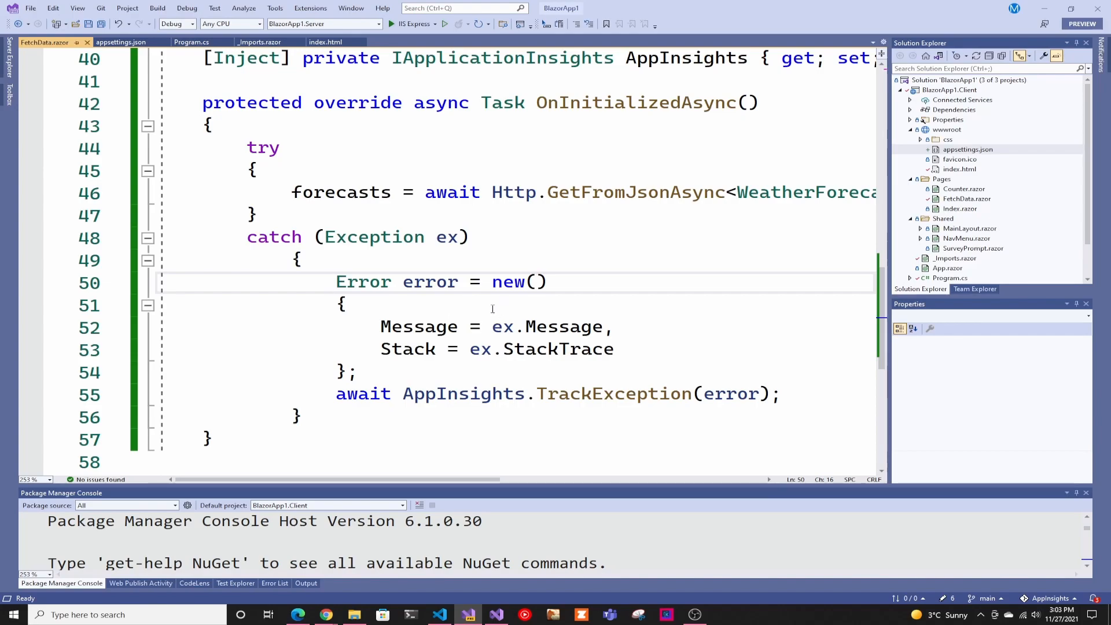
{"action": "left_click", "coordinate": [327, 281]}
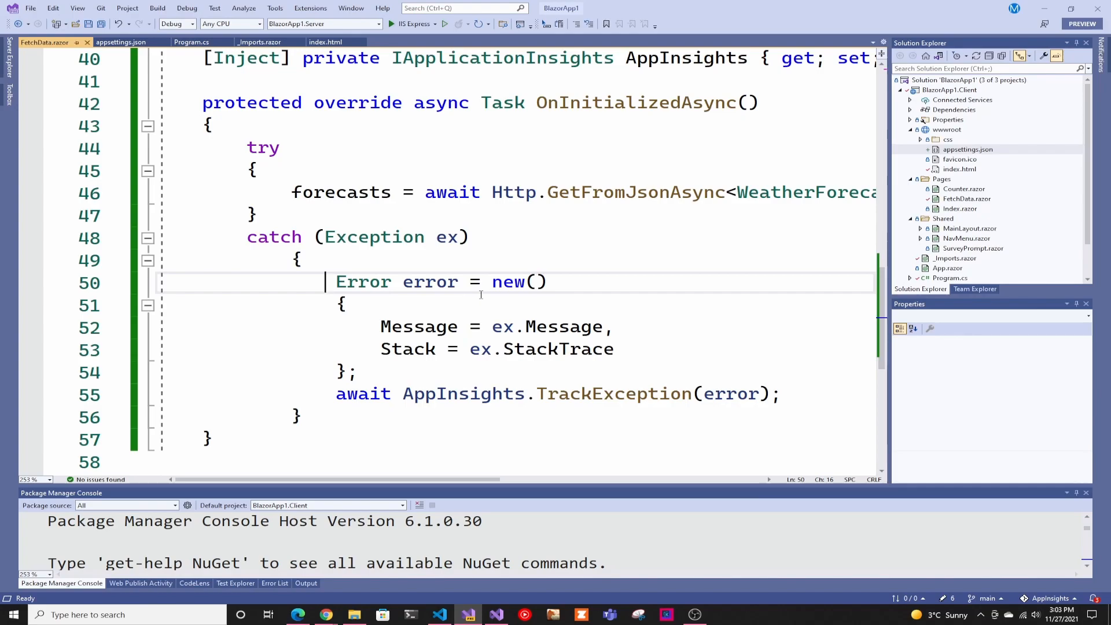